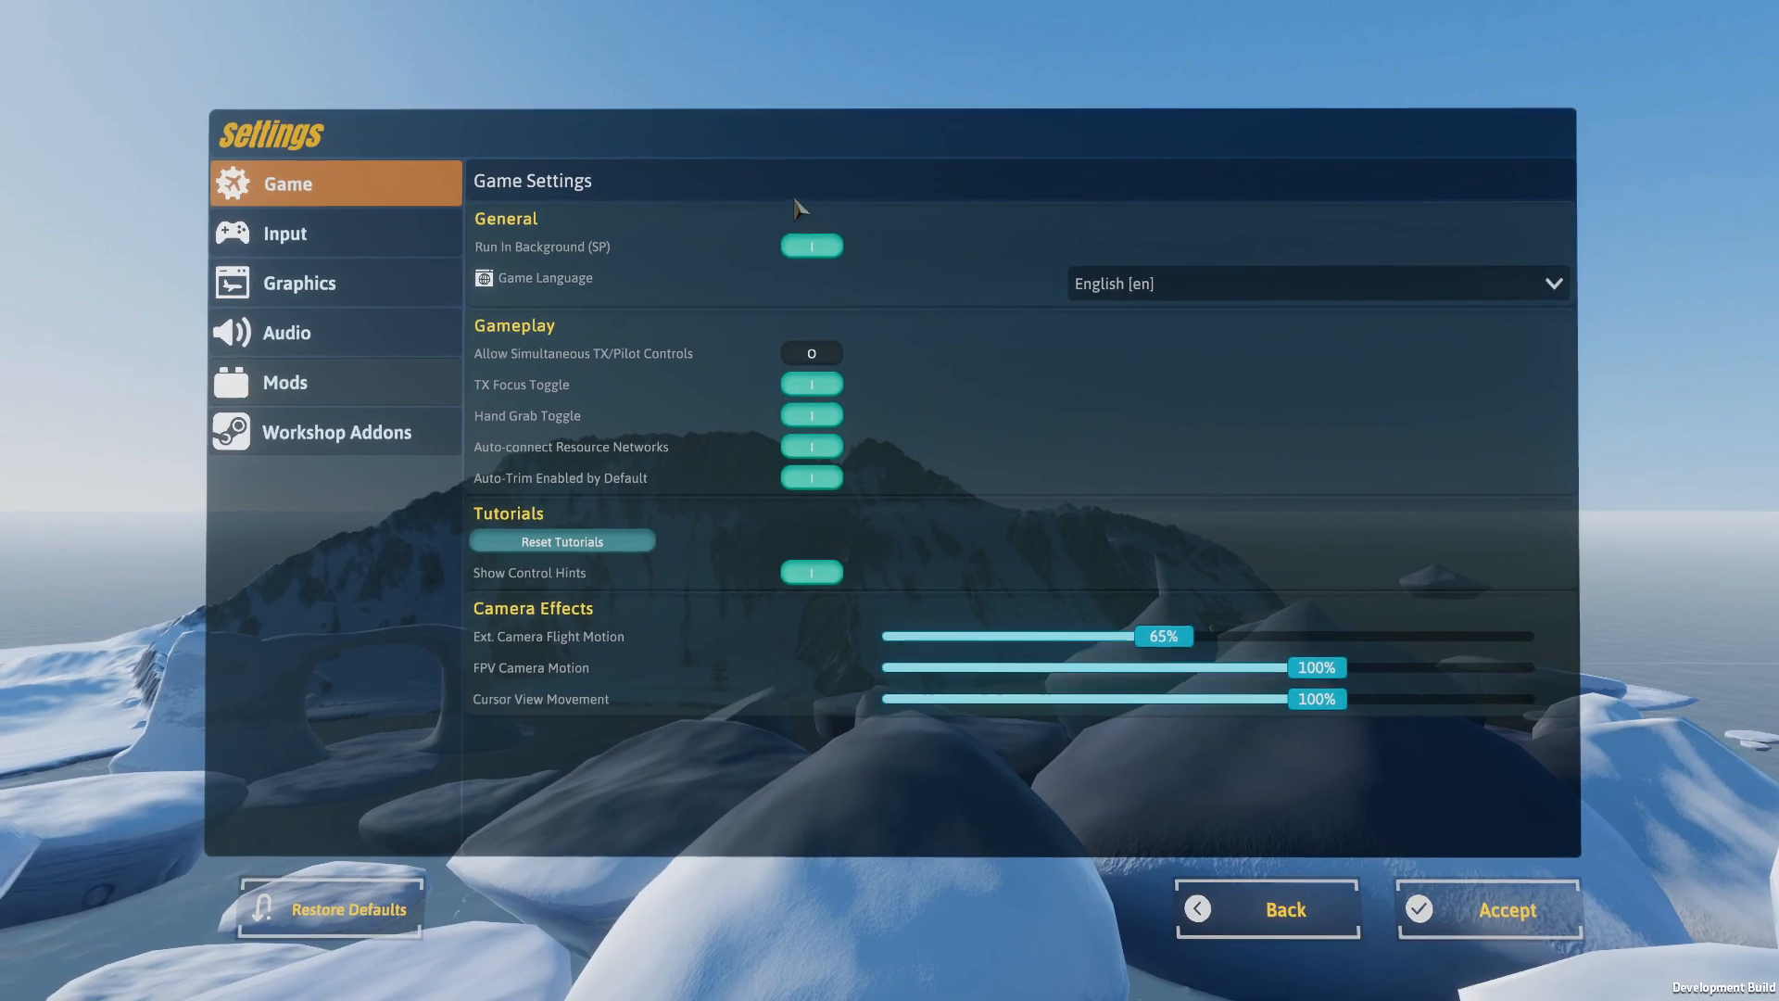
mouse_move(599, 543)
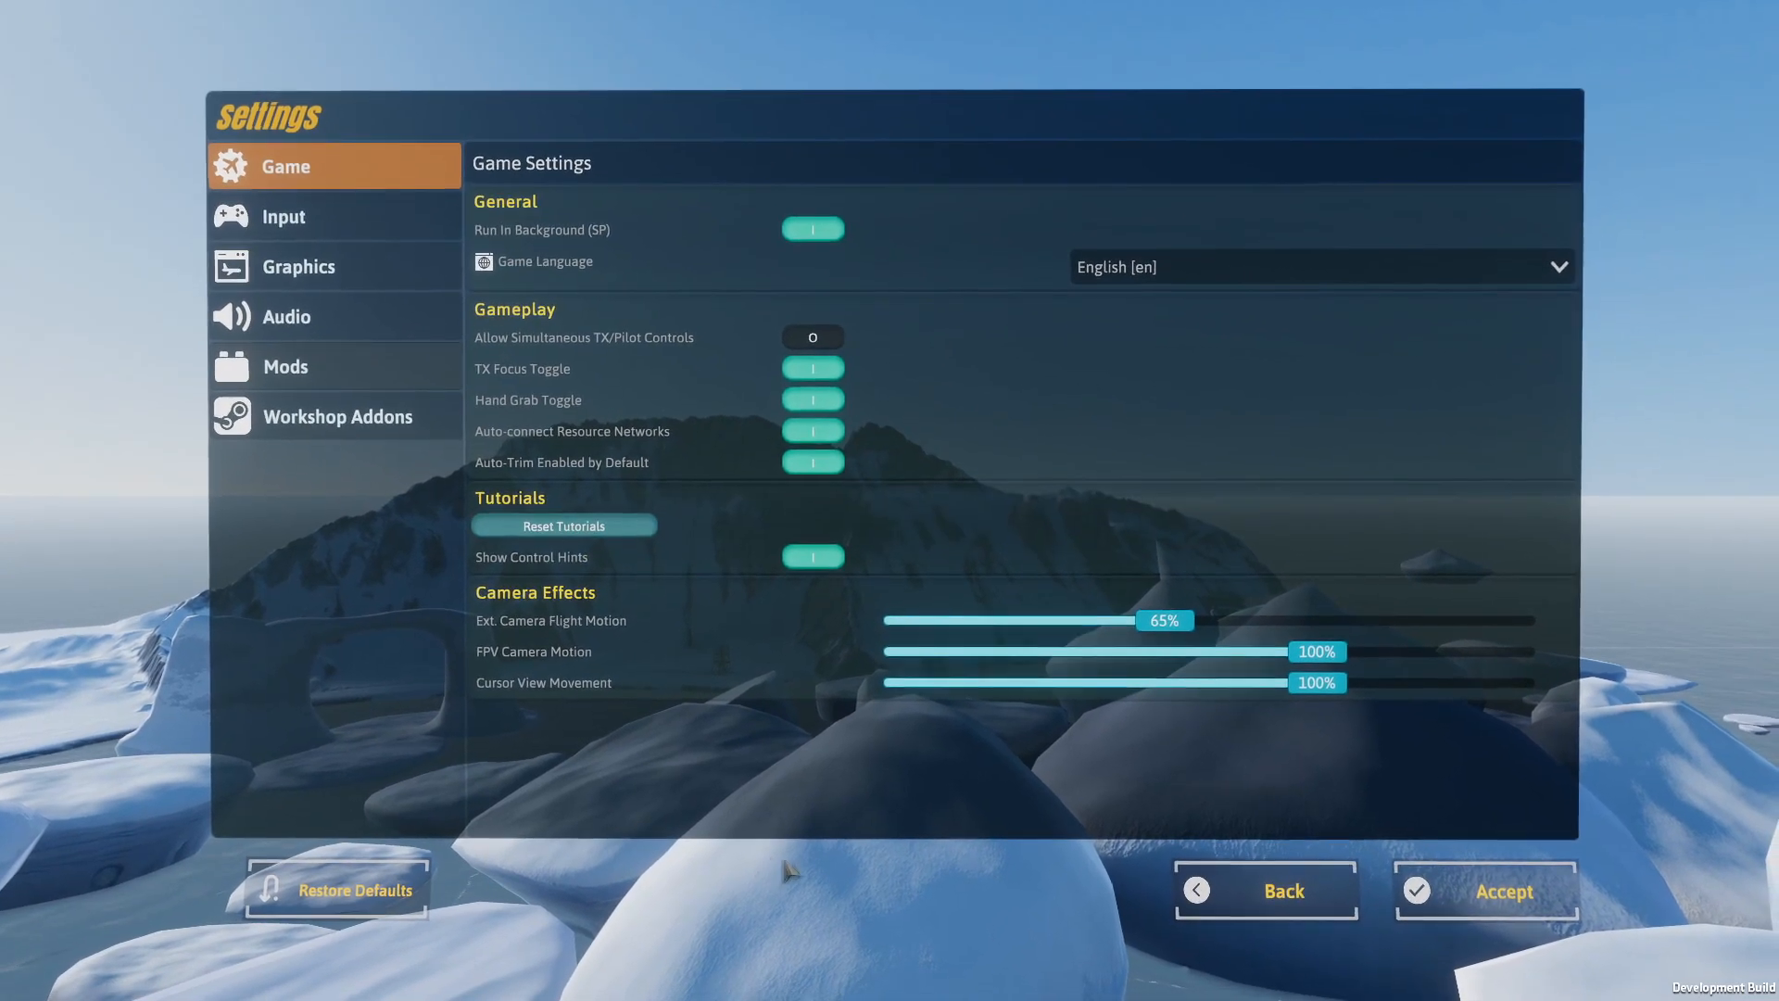
Leave the Settings screen and return to the main menu.
click(1266, 890)
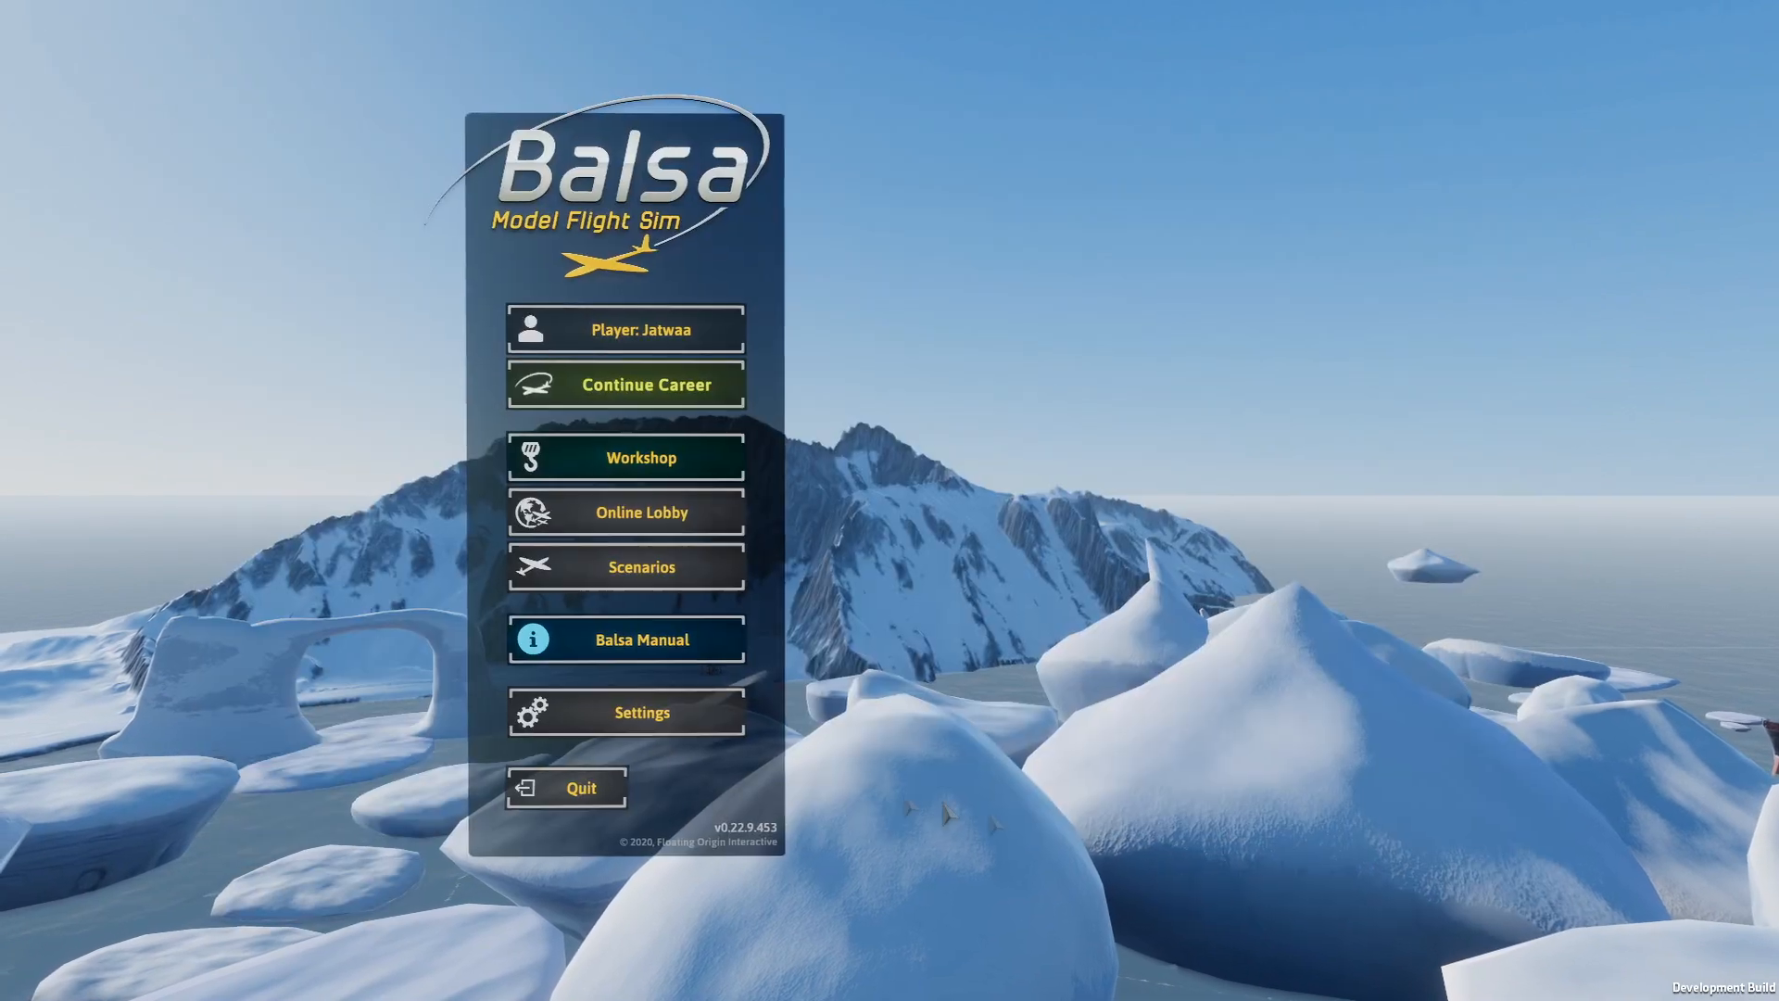
Enter the Workshop to start a new untitled vehicle with a cockpit fuselage section.
click(624, 458)
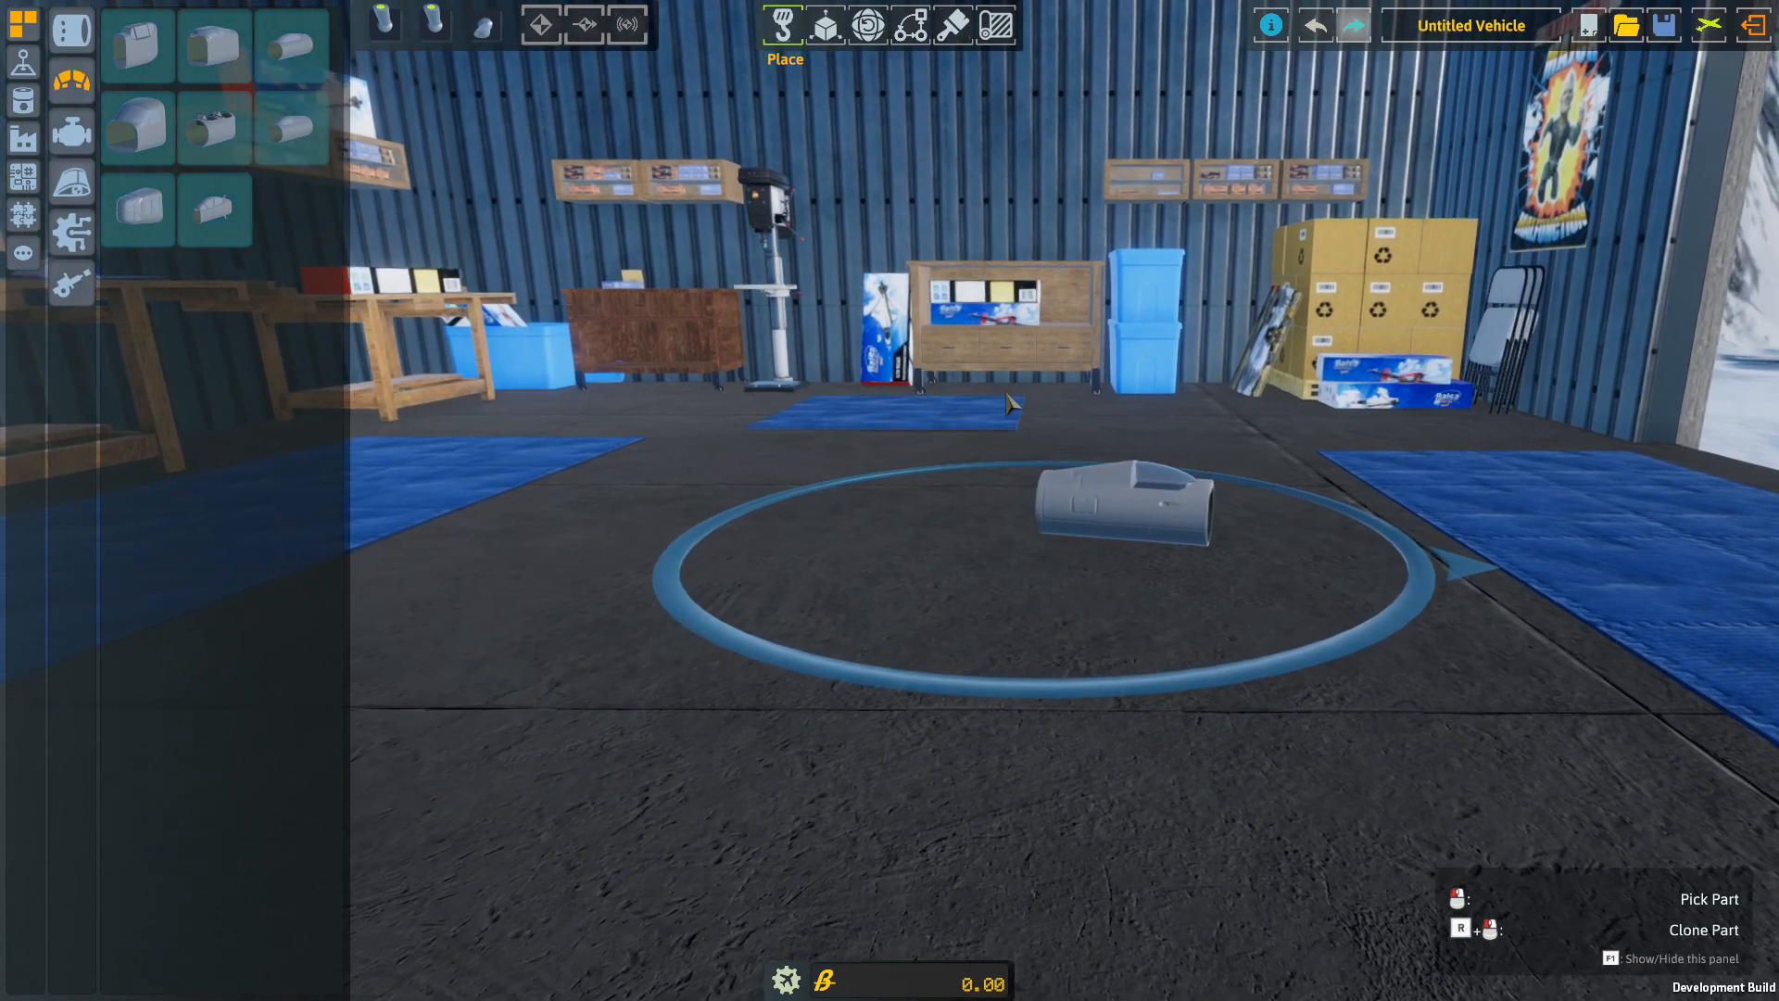
Attach a rear nozzle section and a long pointed tail fairing, bringing cost to 23.
click(22, 118)
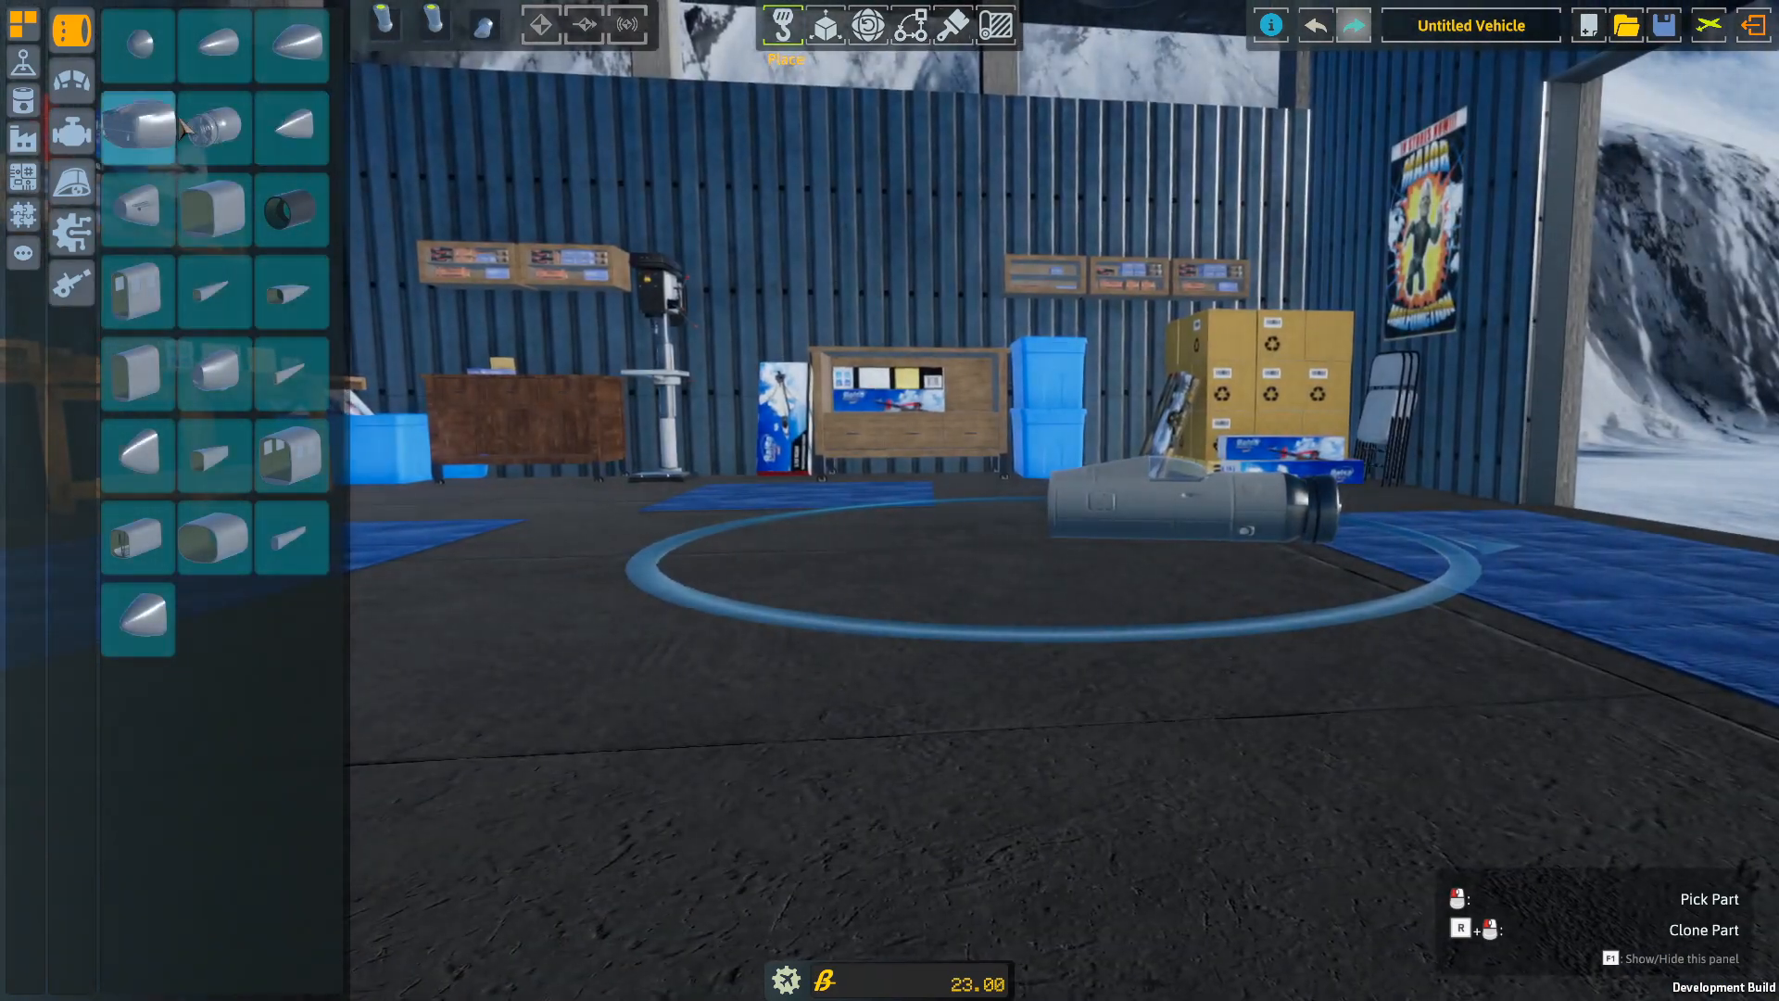
mouse_move(214, 128)
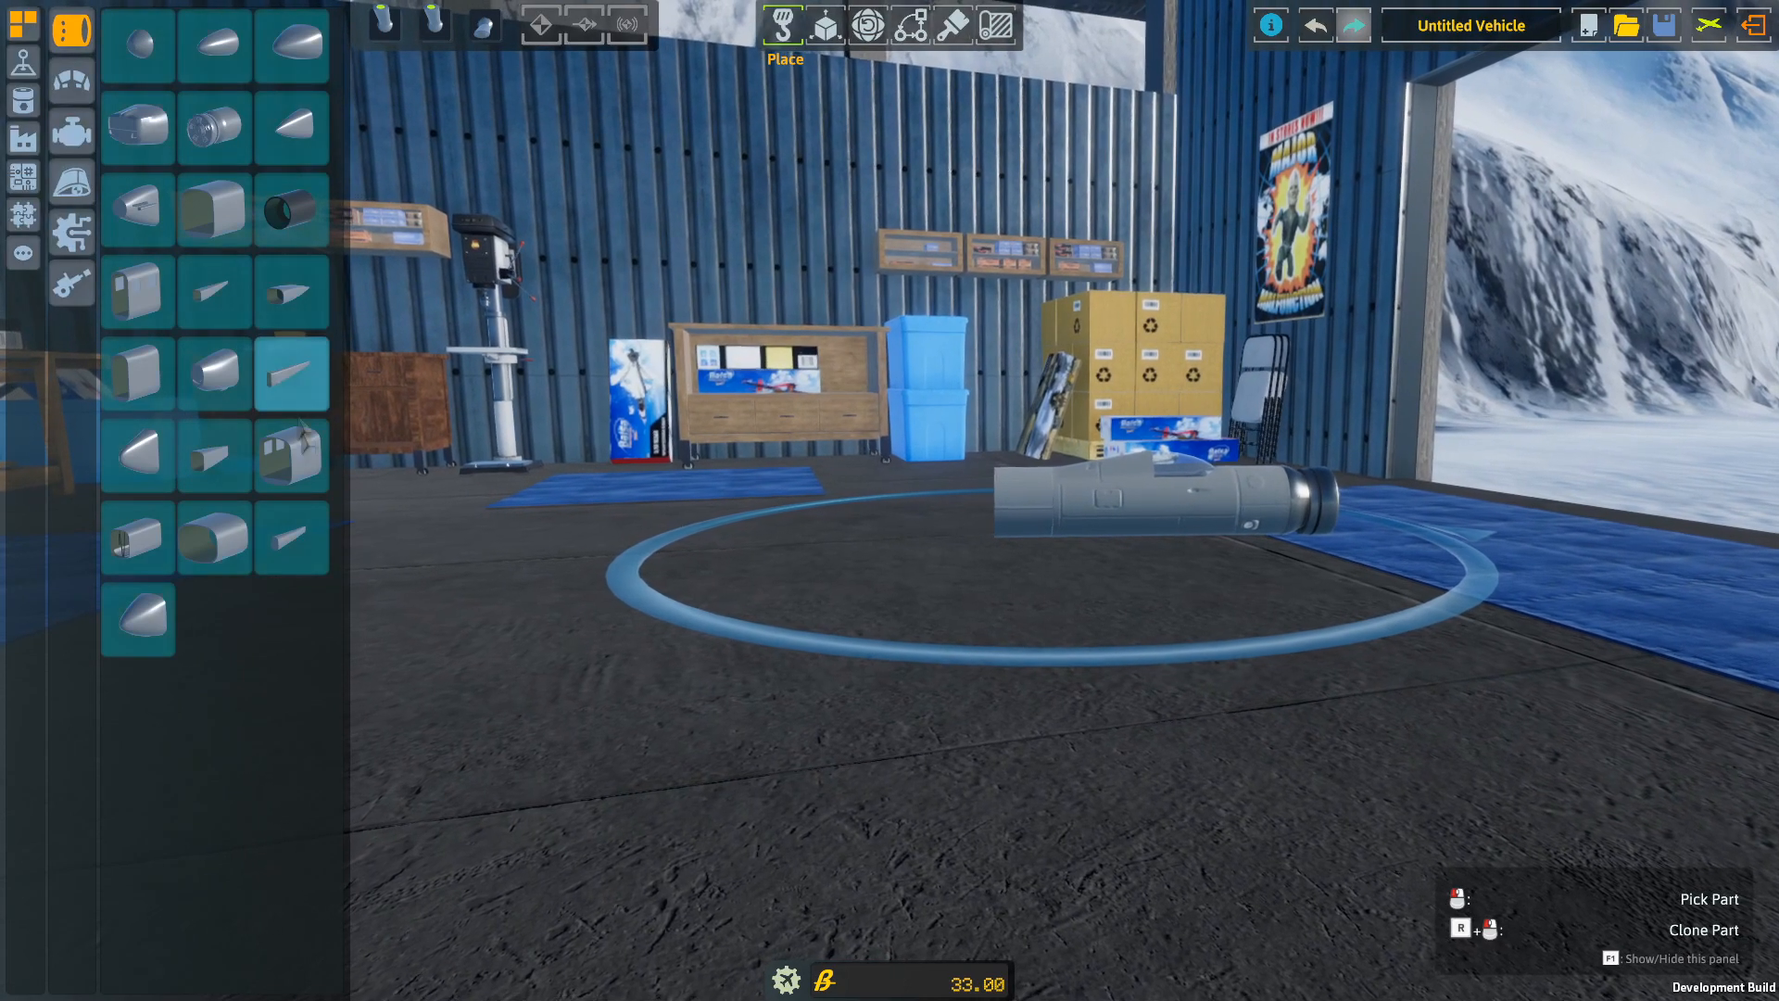
mouse_move(291, 538)
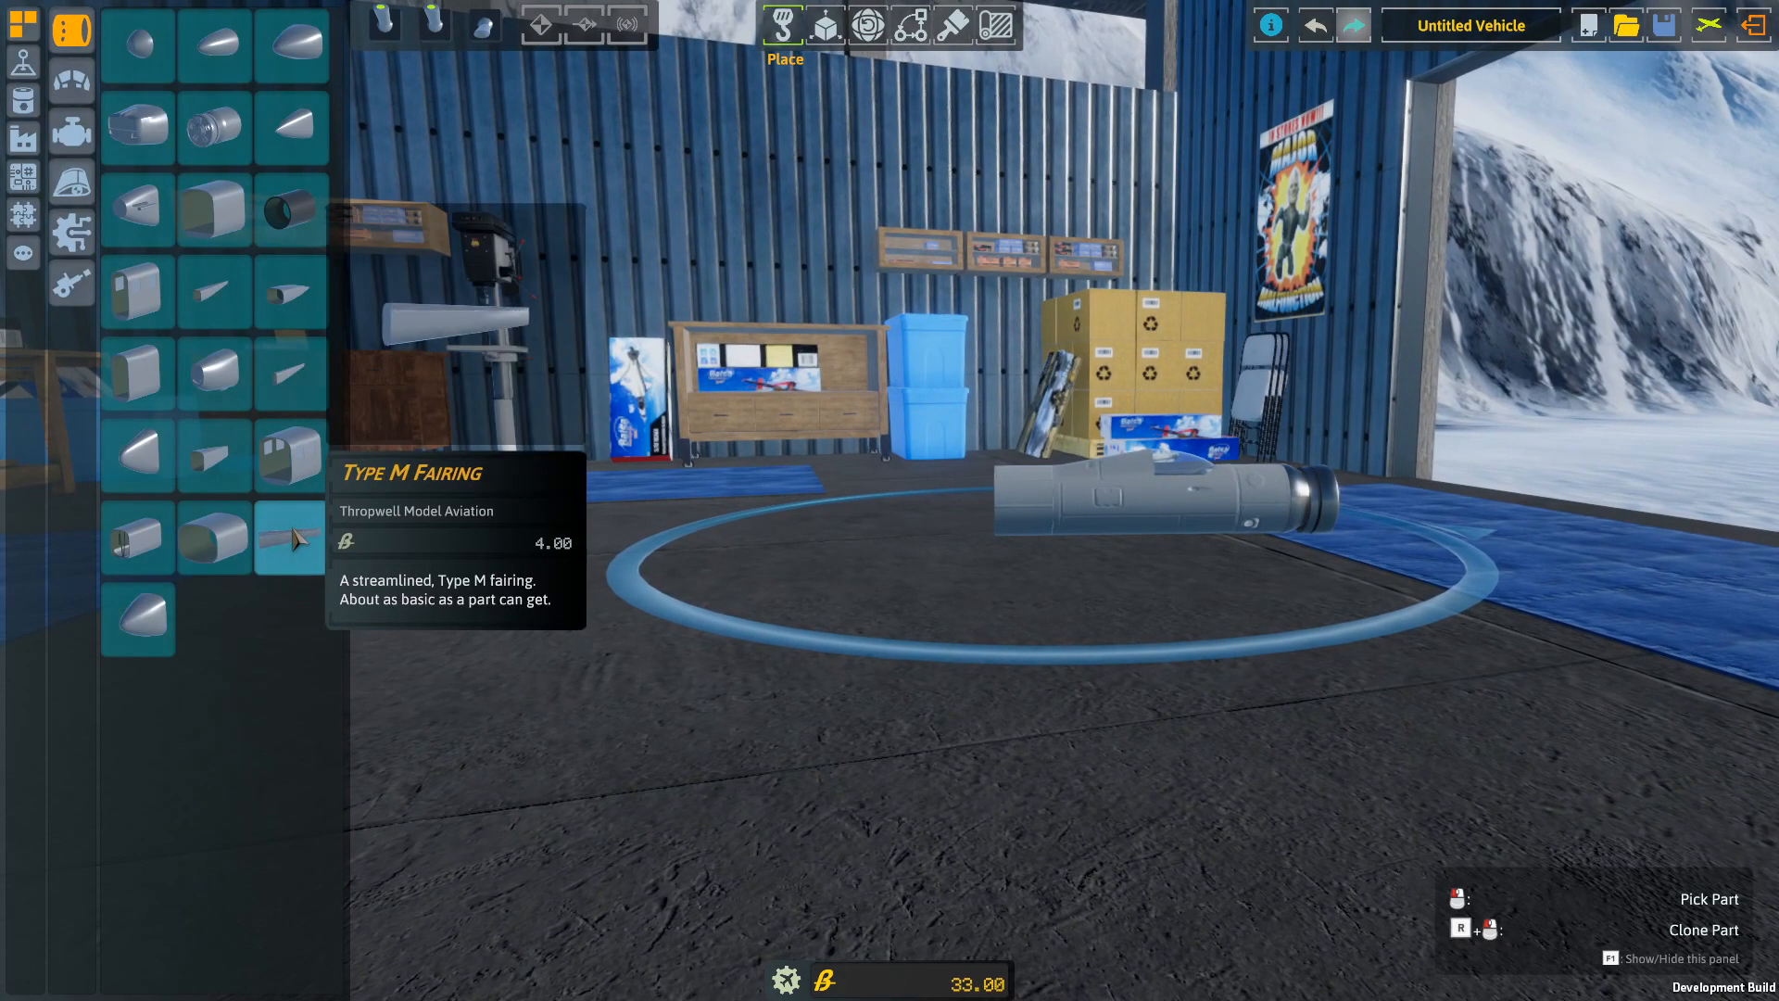
mouse_move(291, 211)
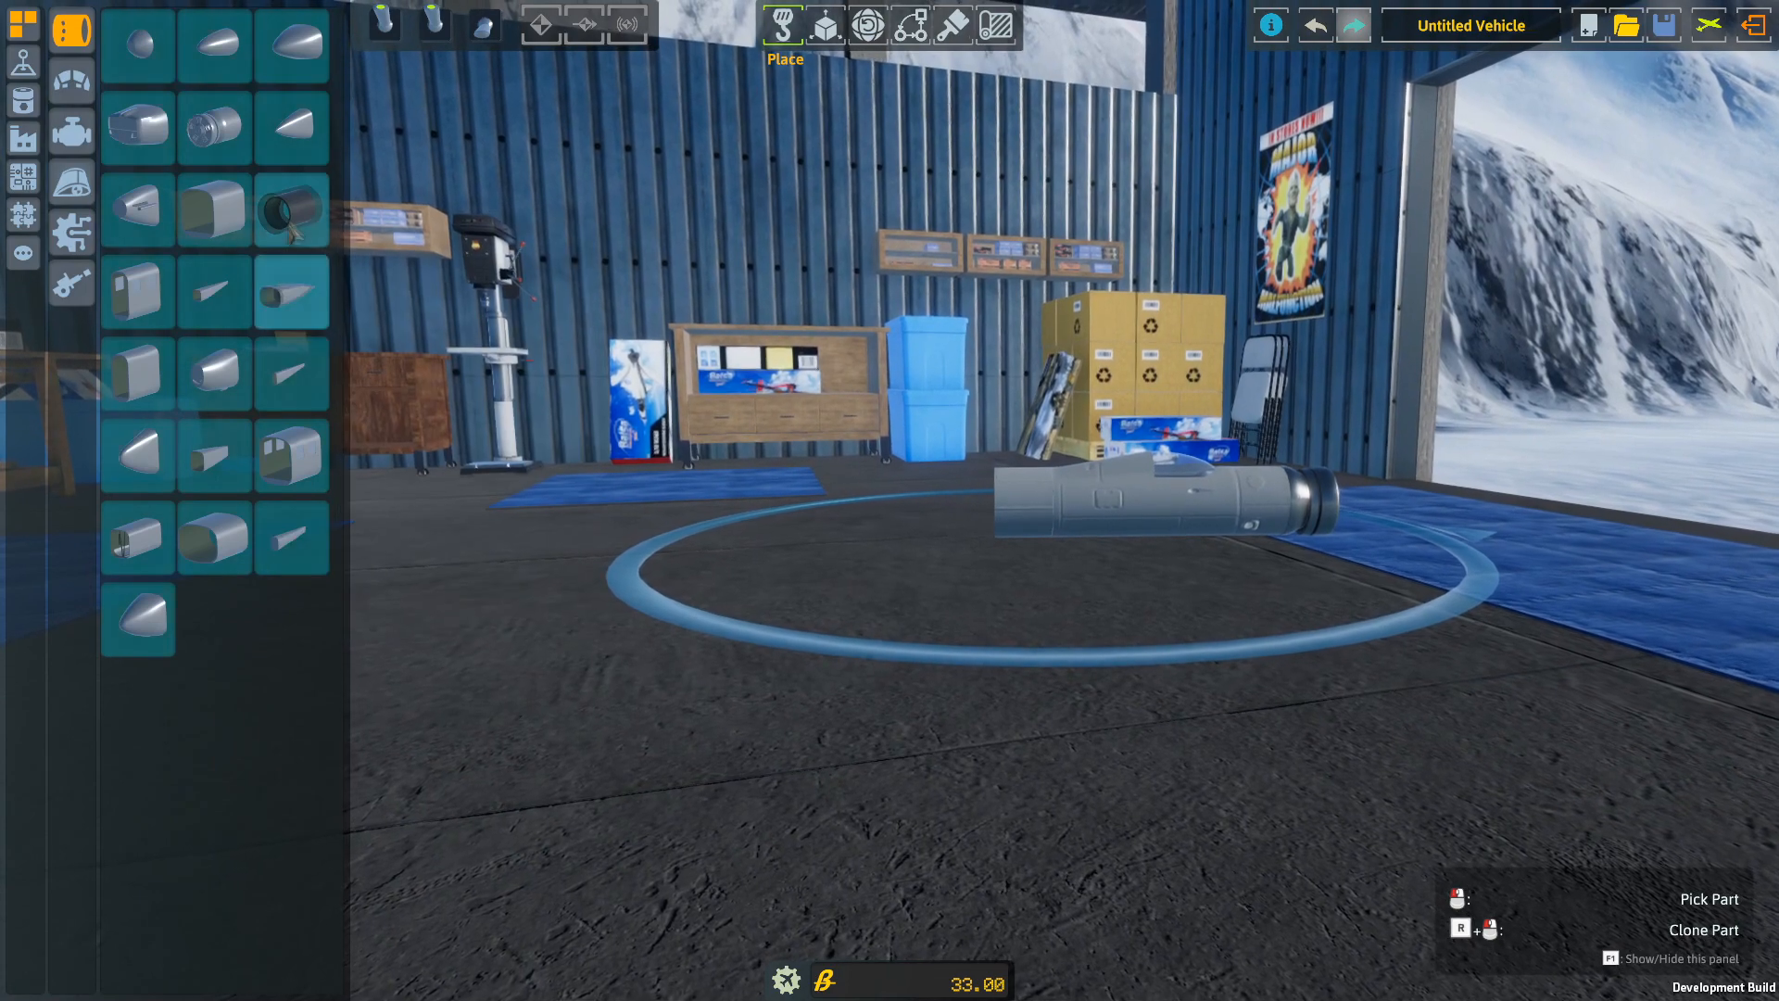
mouse_move(291, 210)
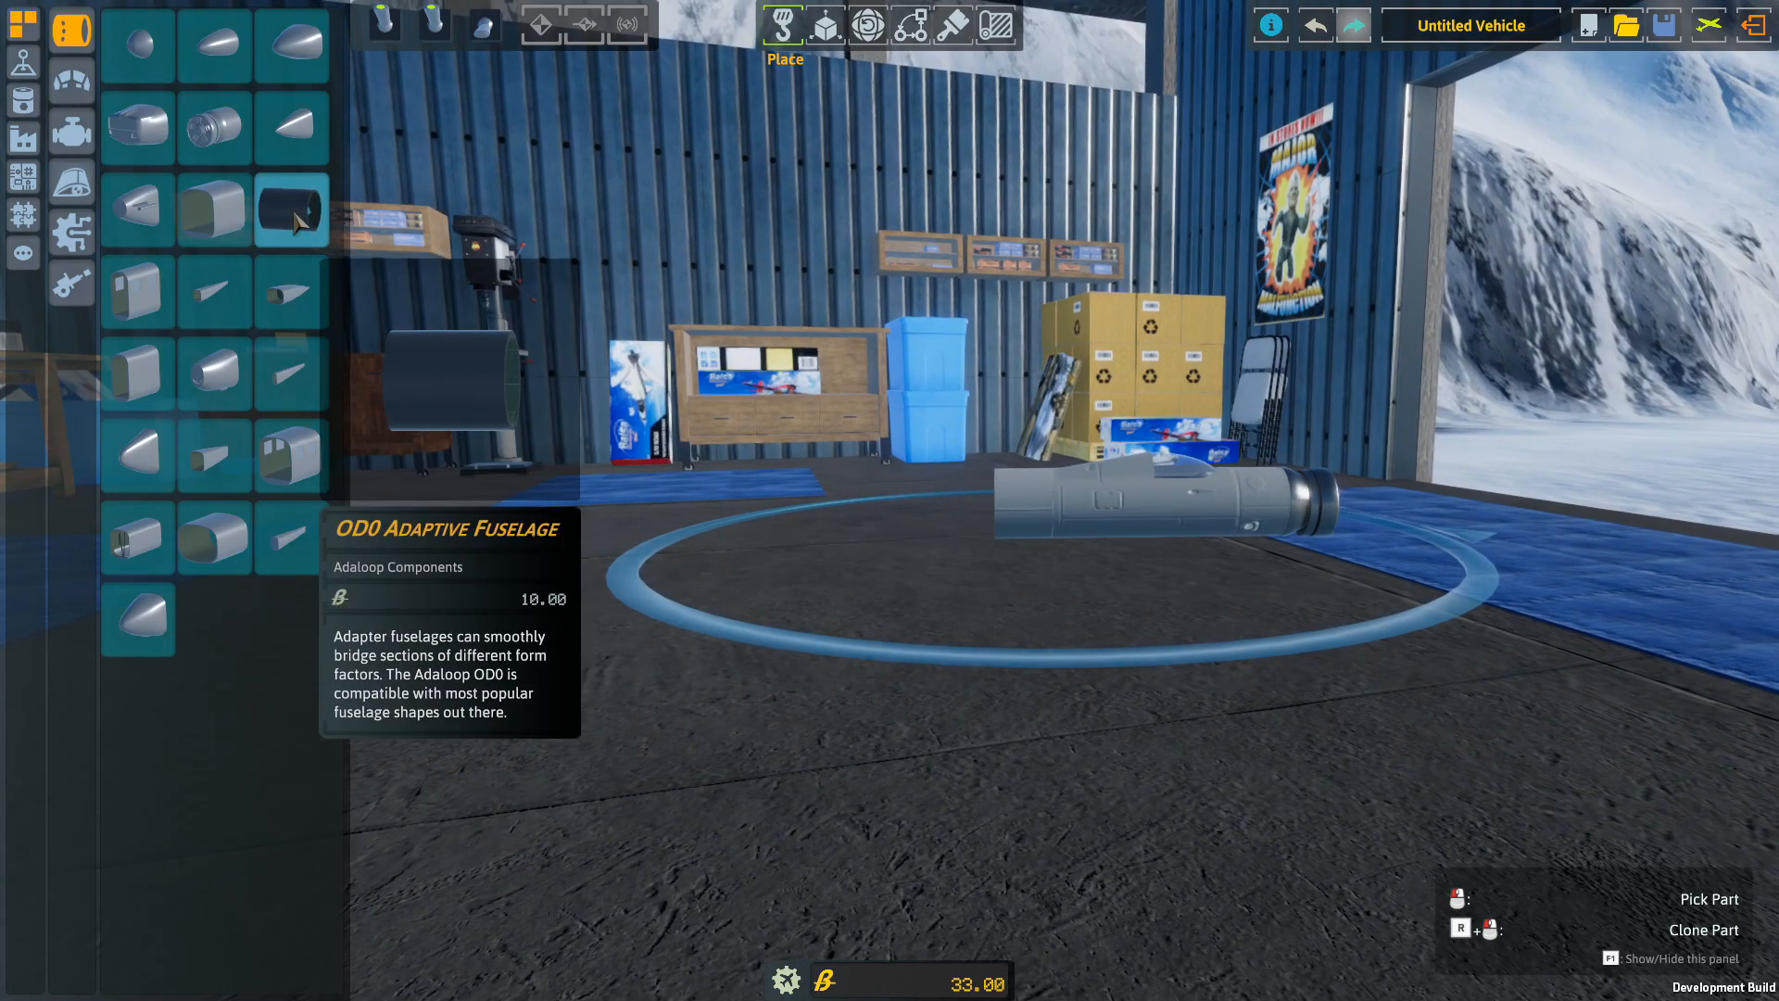
mouse_move(284, 545)
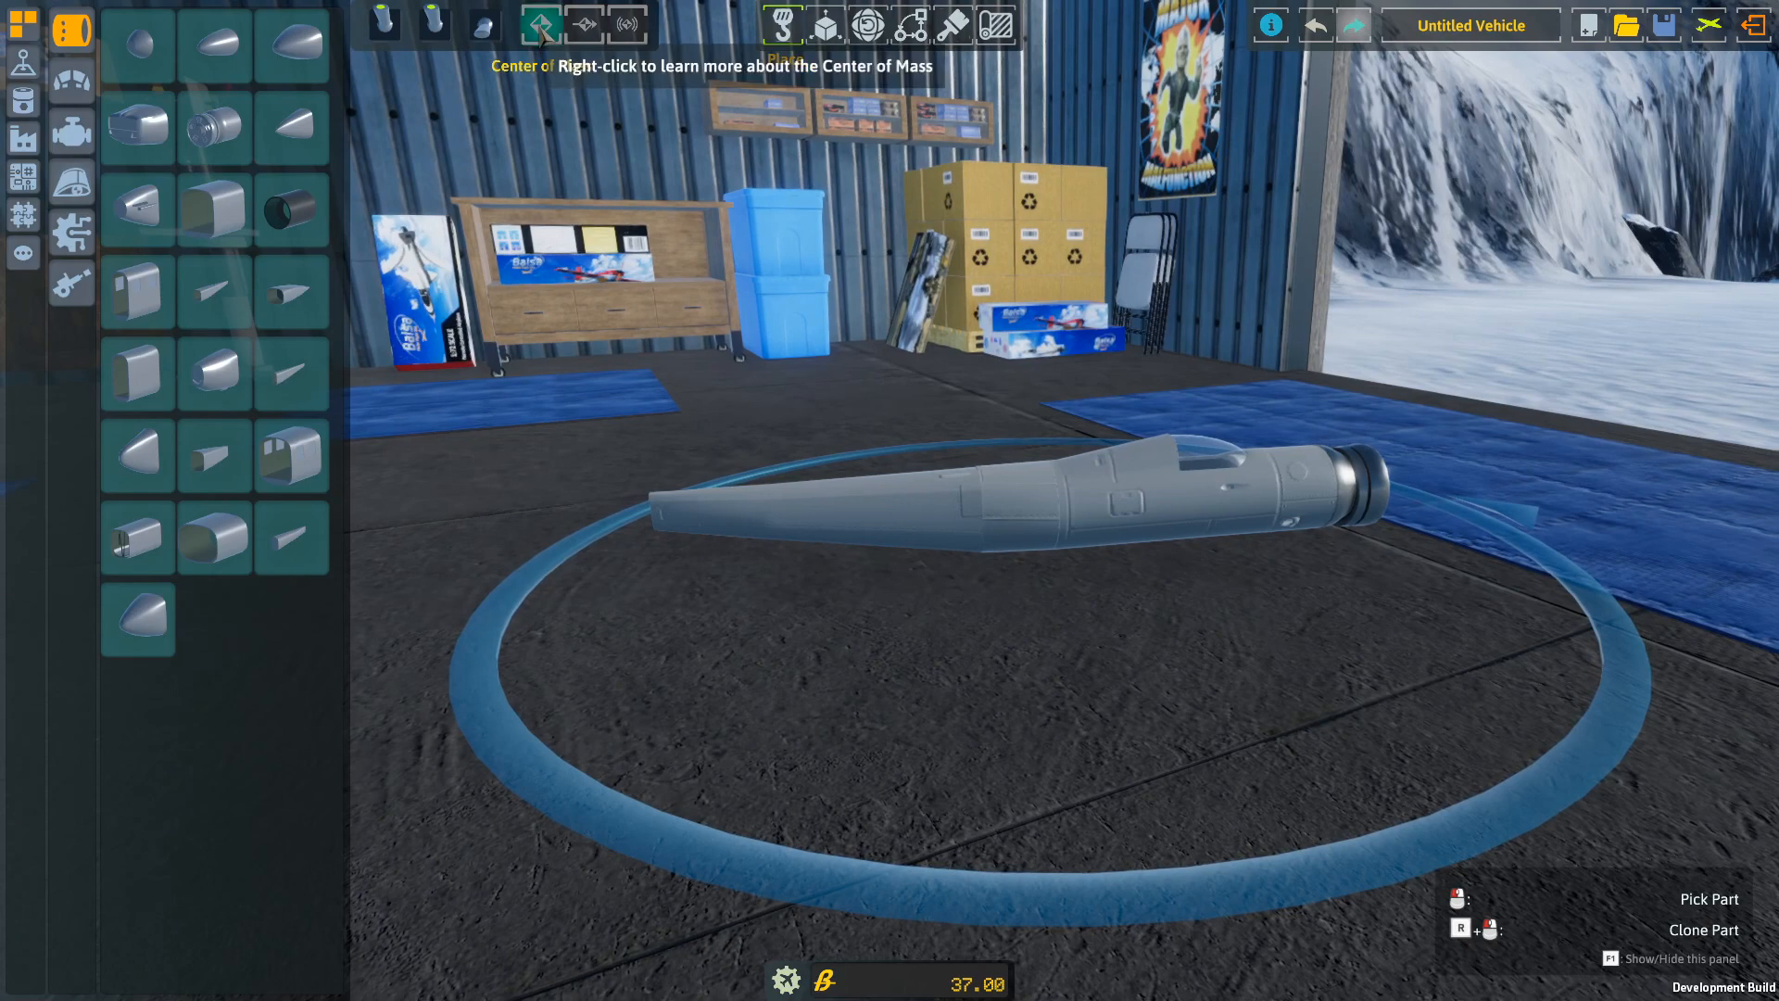
Show the center-of-mass overlay with airspeed and angle-of-attack readouts.
click(629, 24)
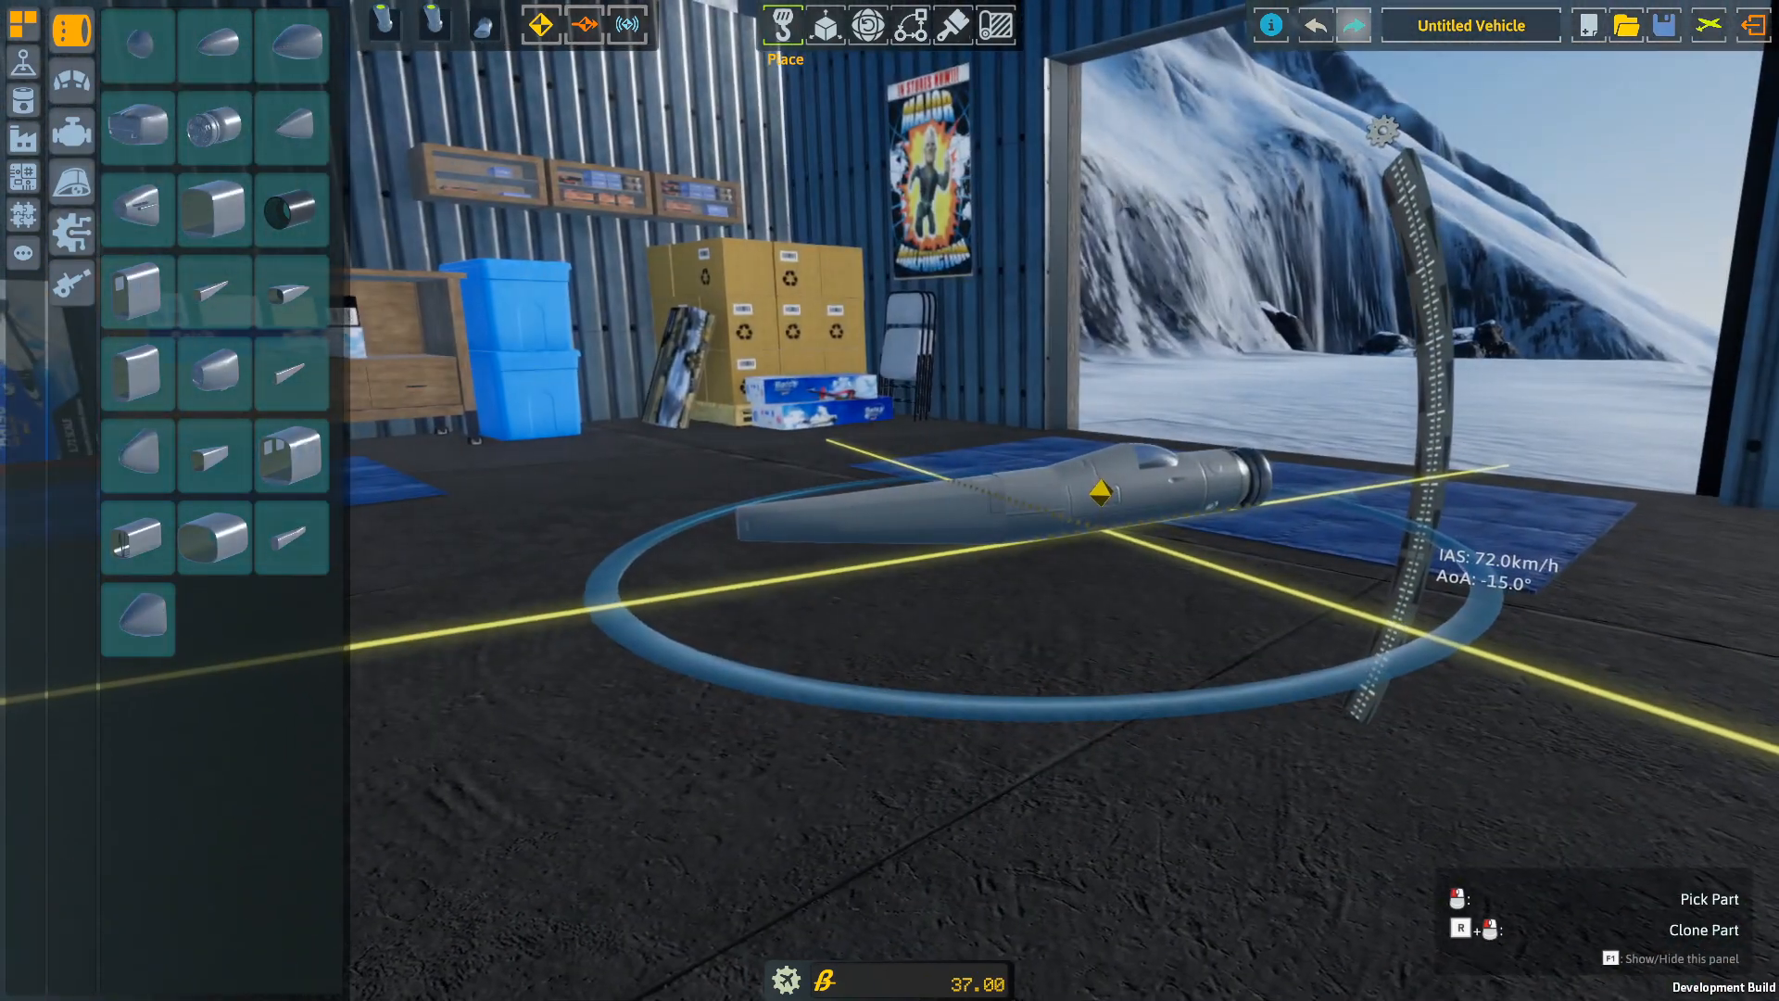
Attach a pair of main wings to the fuselage, bringing cost to 45.40.
click(1271, 24)
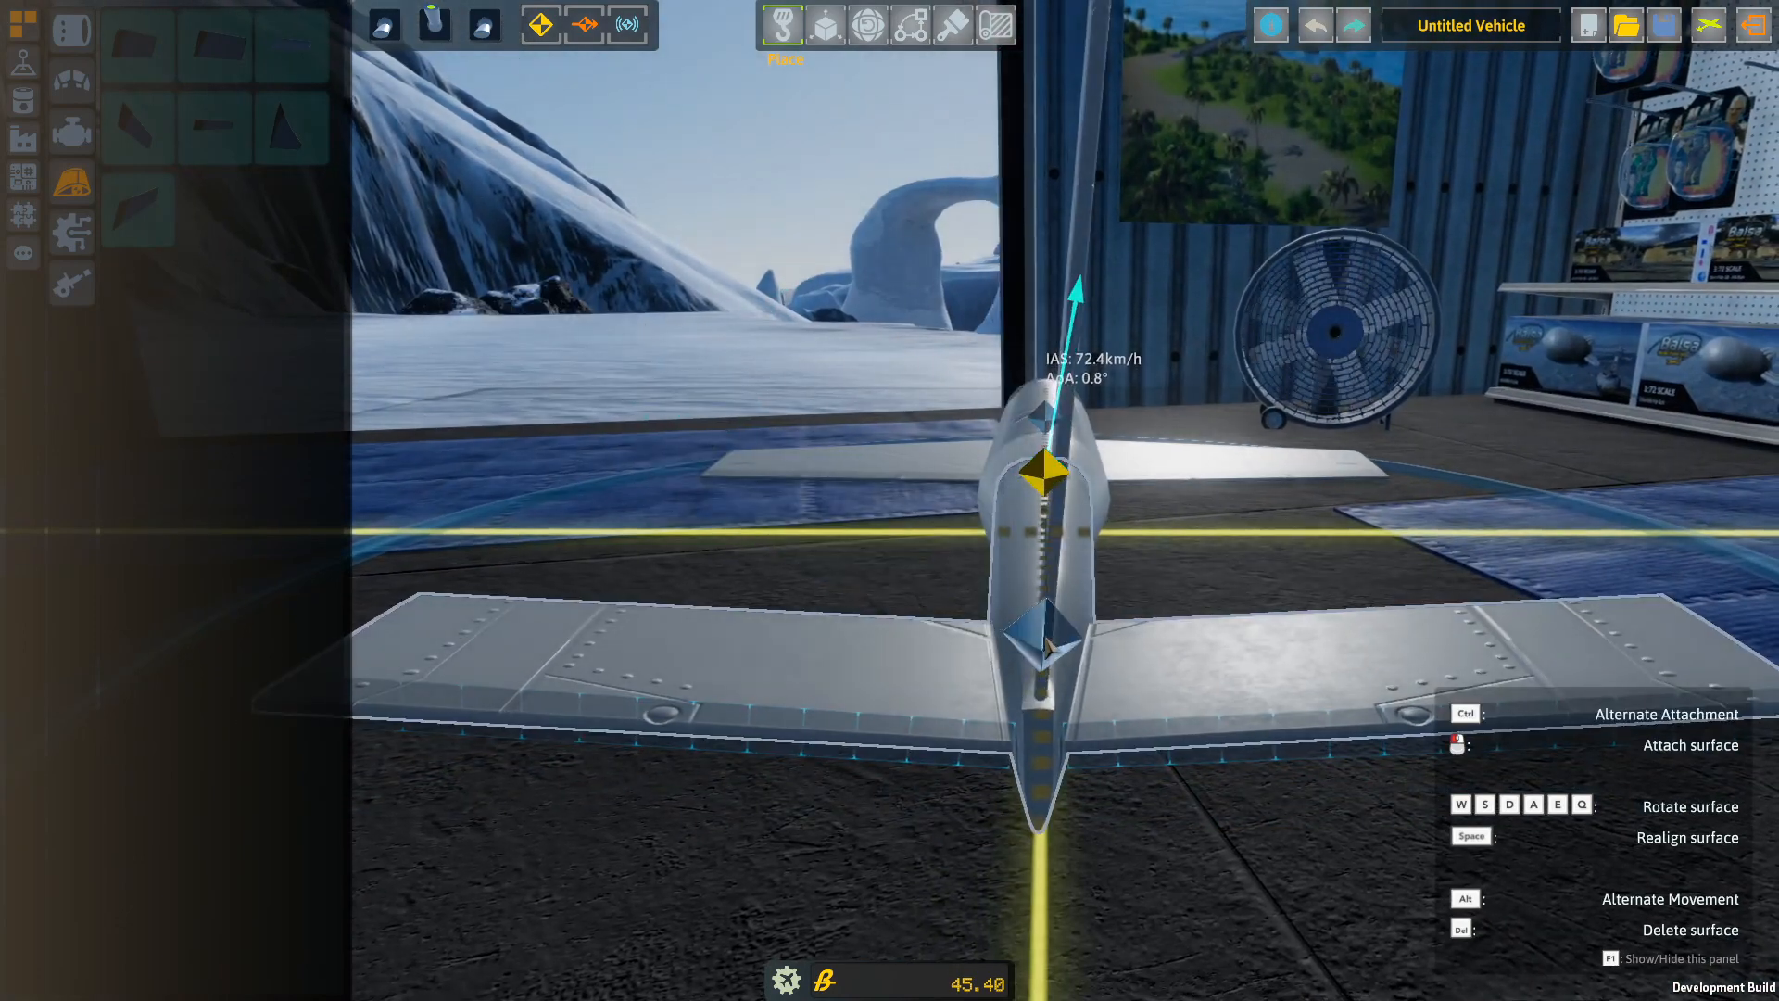
Attach a vertical fin and horizontal stabilizers at the tail, cost 46.60.
click(866, 24)
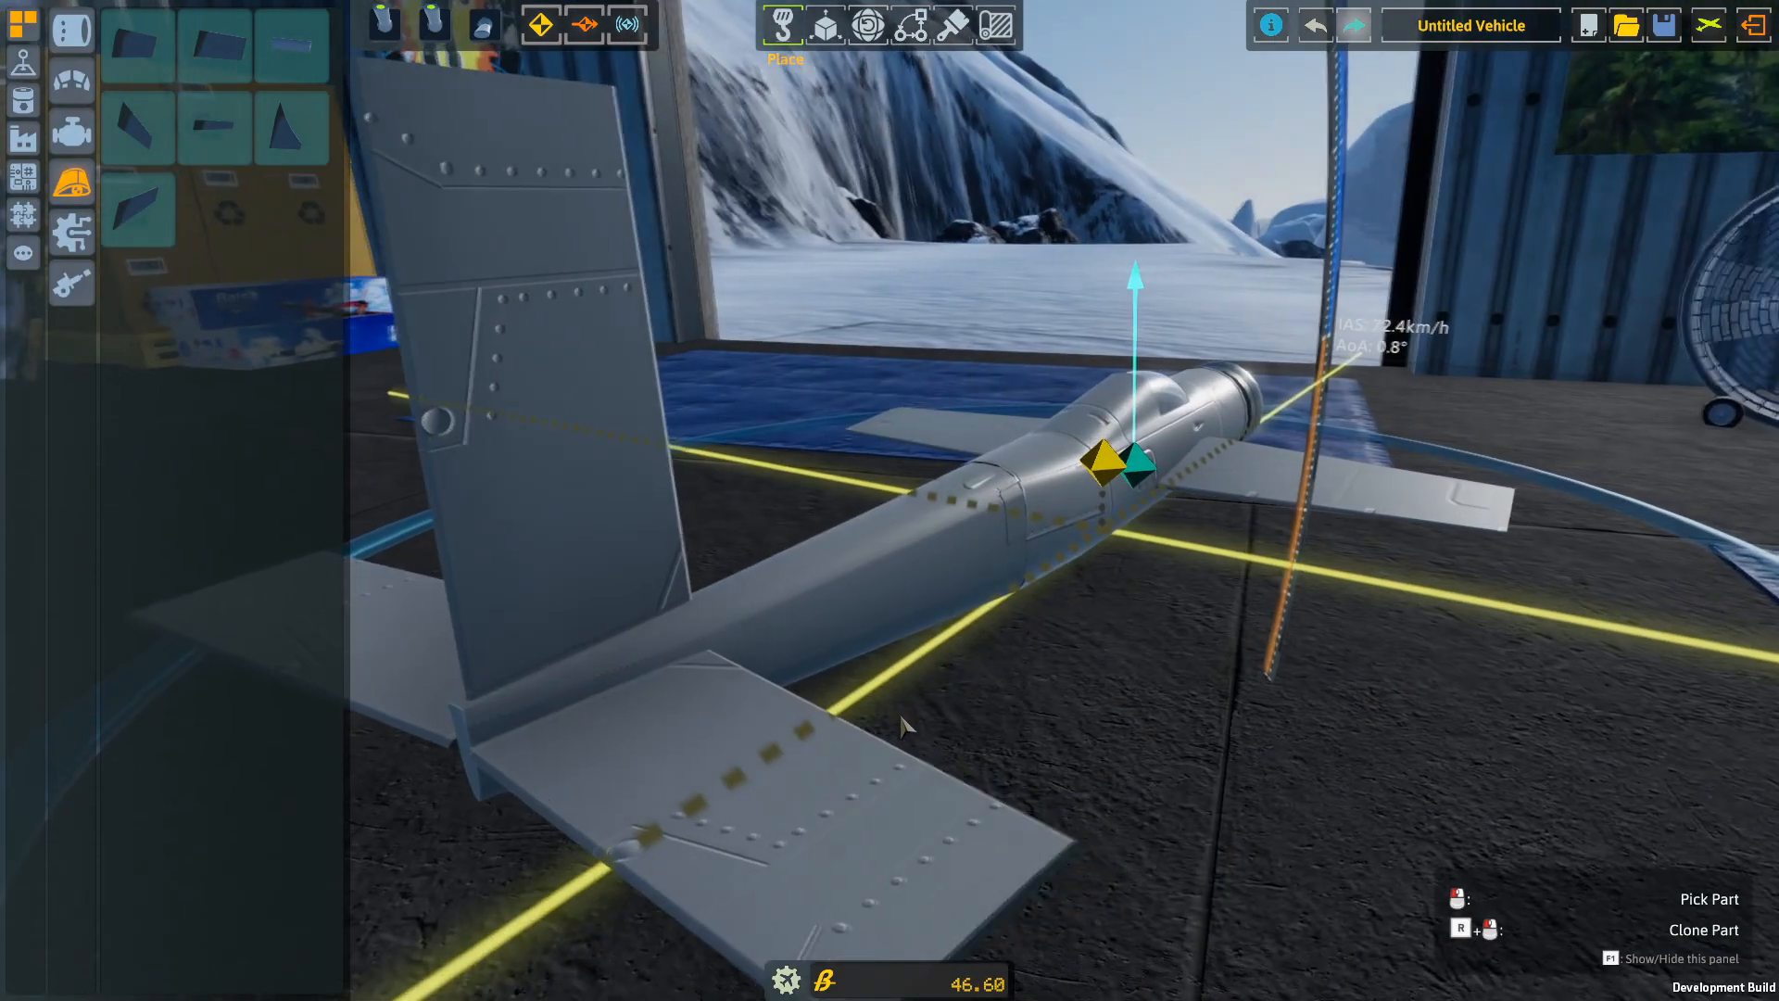
Reorient a tail surface using the Rotate tool's gizmo.
click(825, 24)
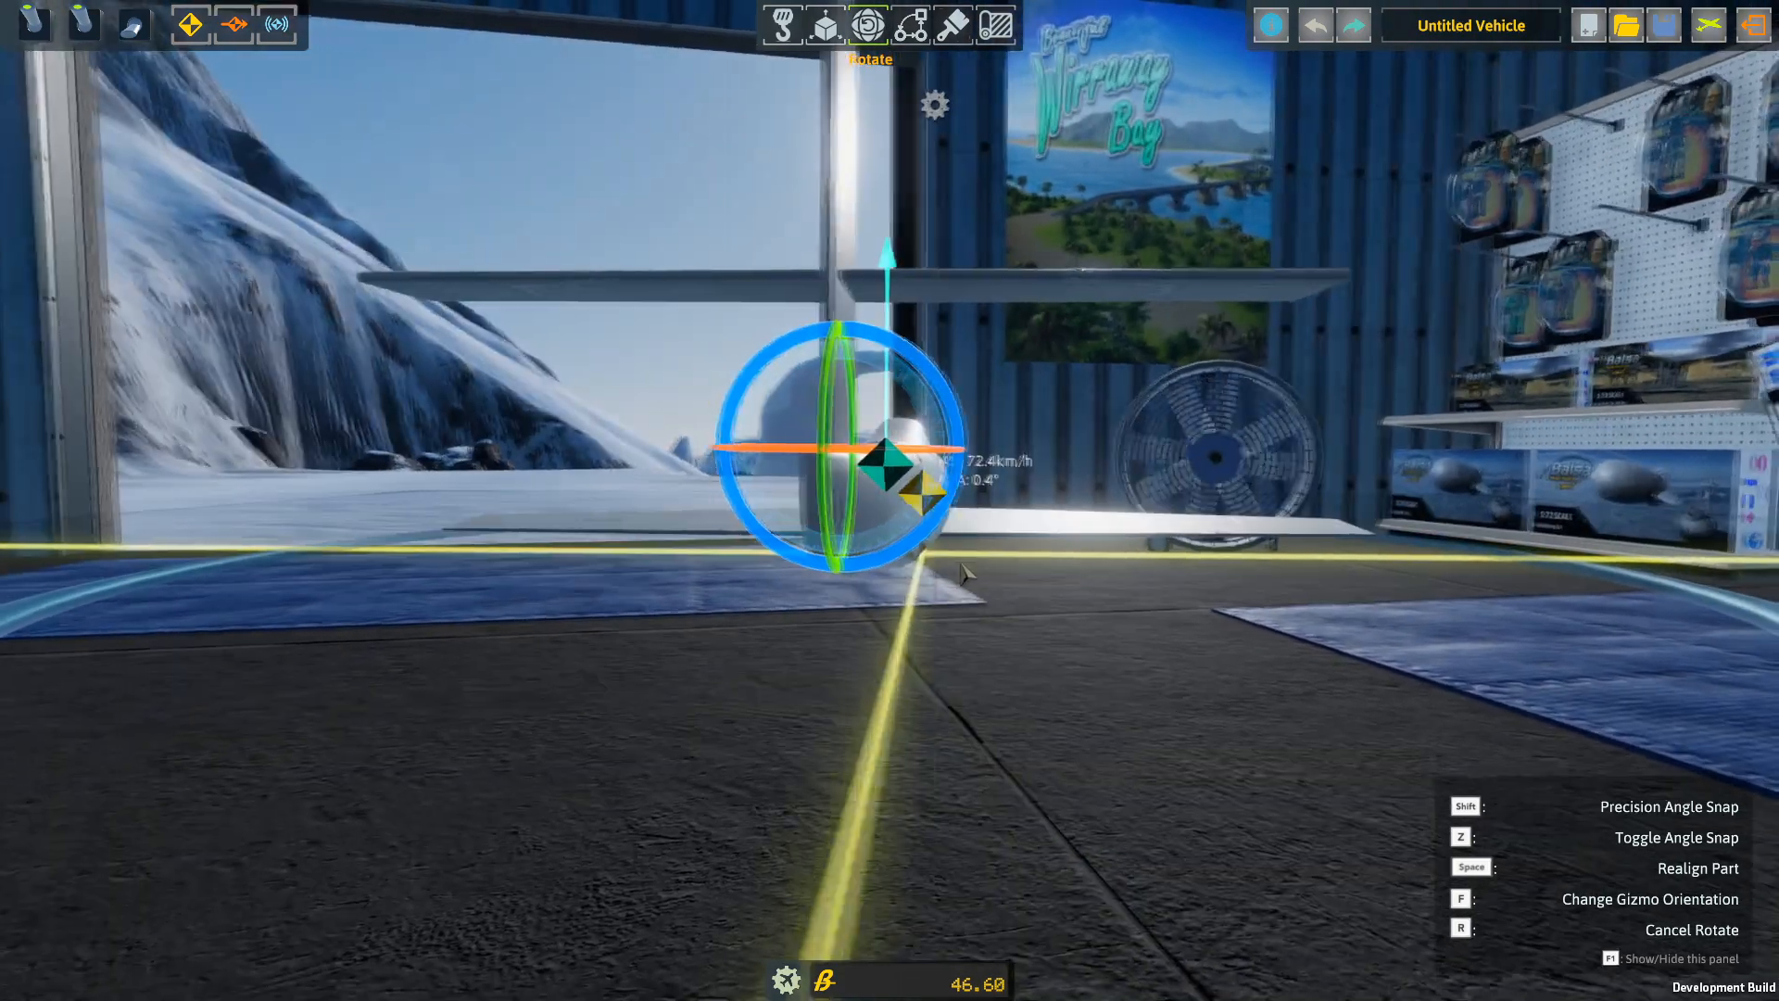
Attach control surfaces and set a Weevot Z-2 surface's pitch actuator to -100%.
click(825, 24)
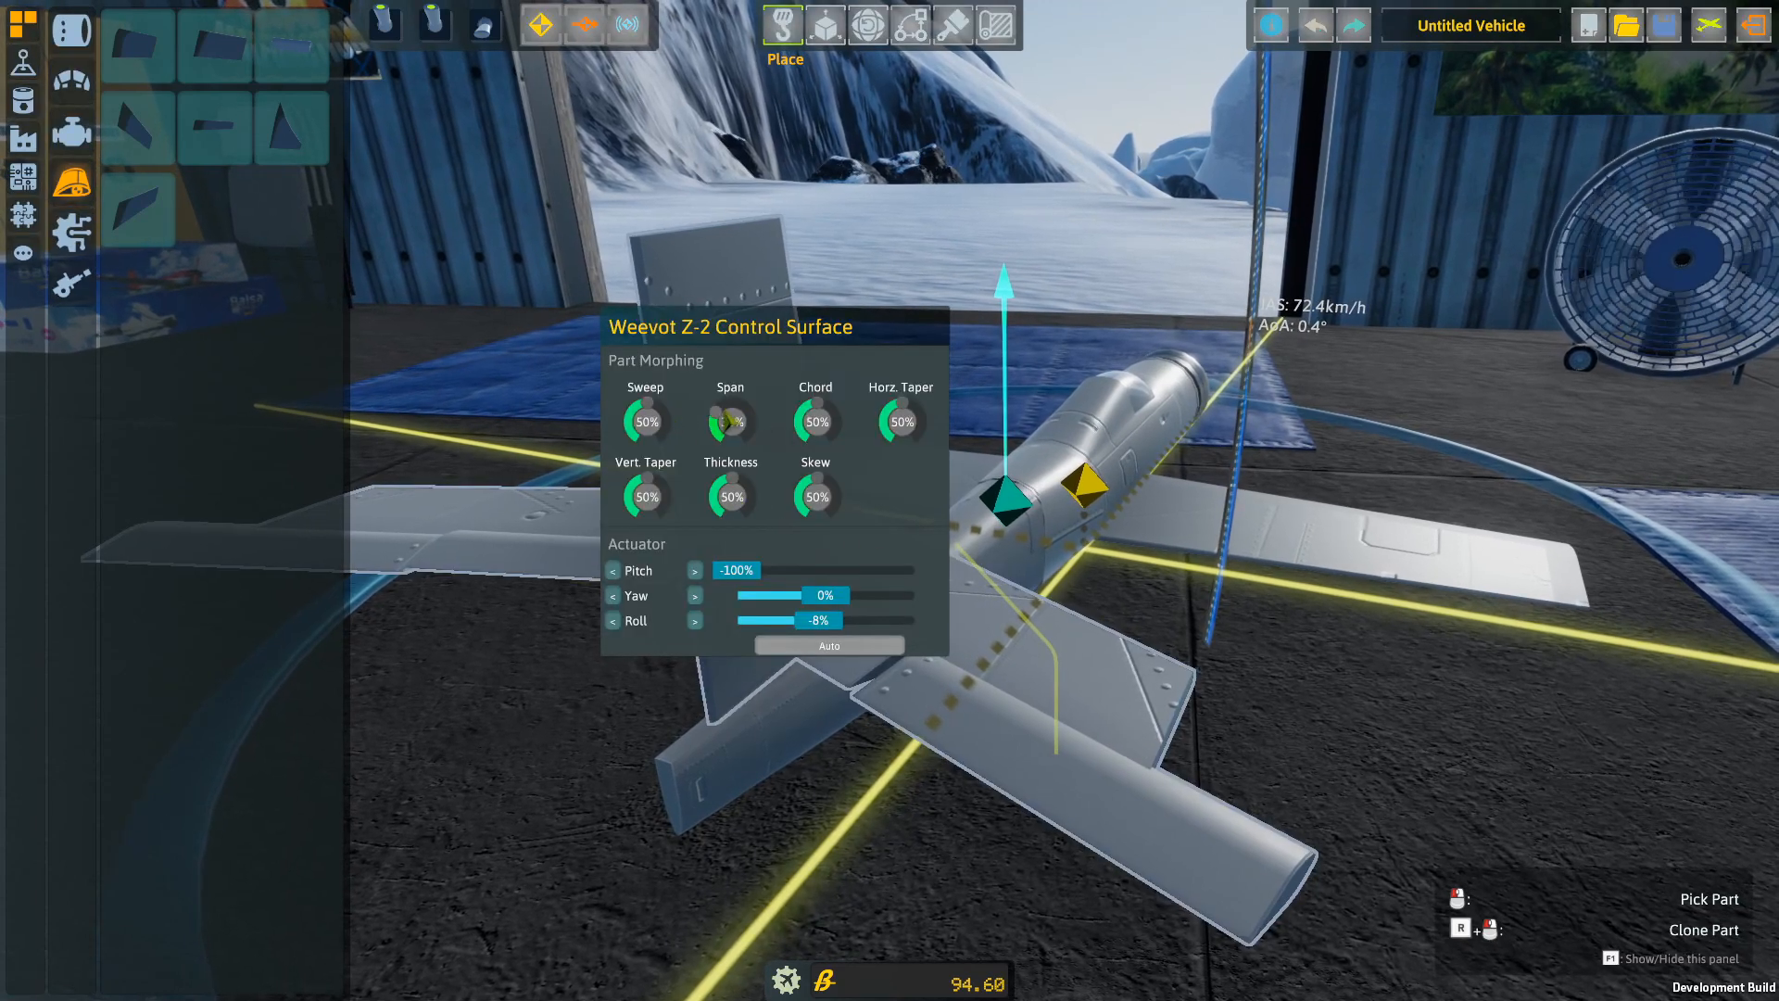
click(826, 25)
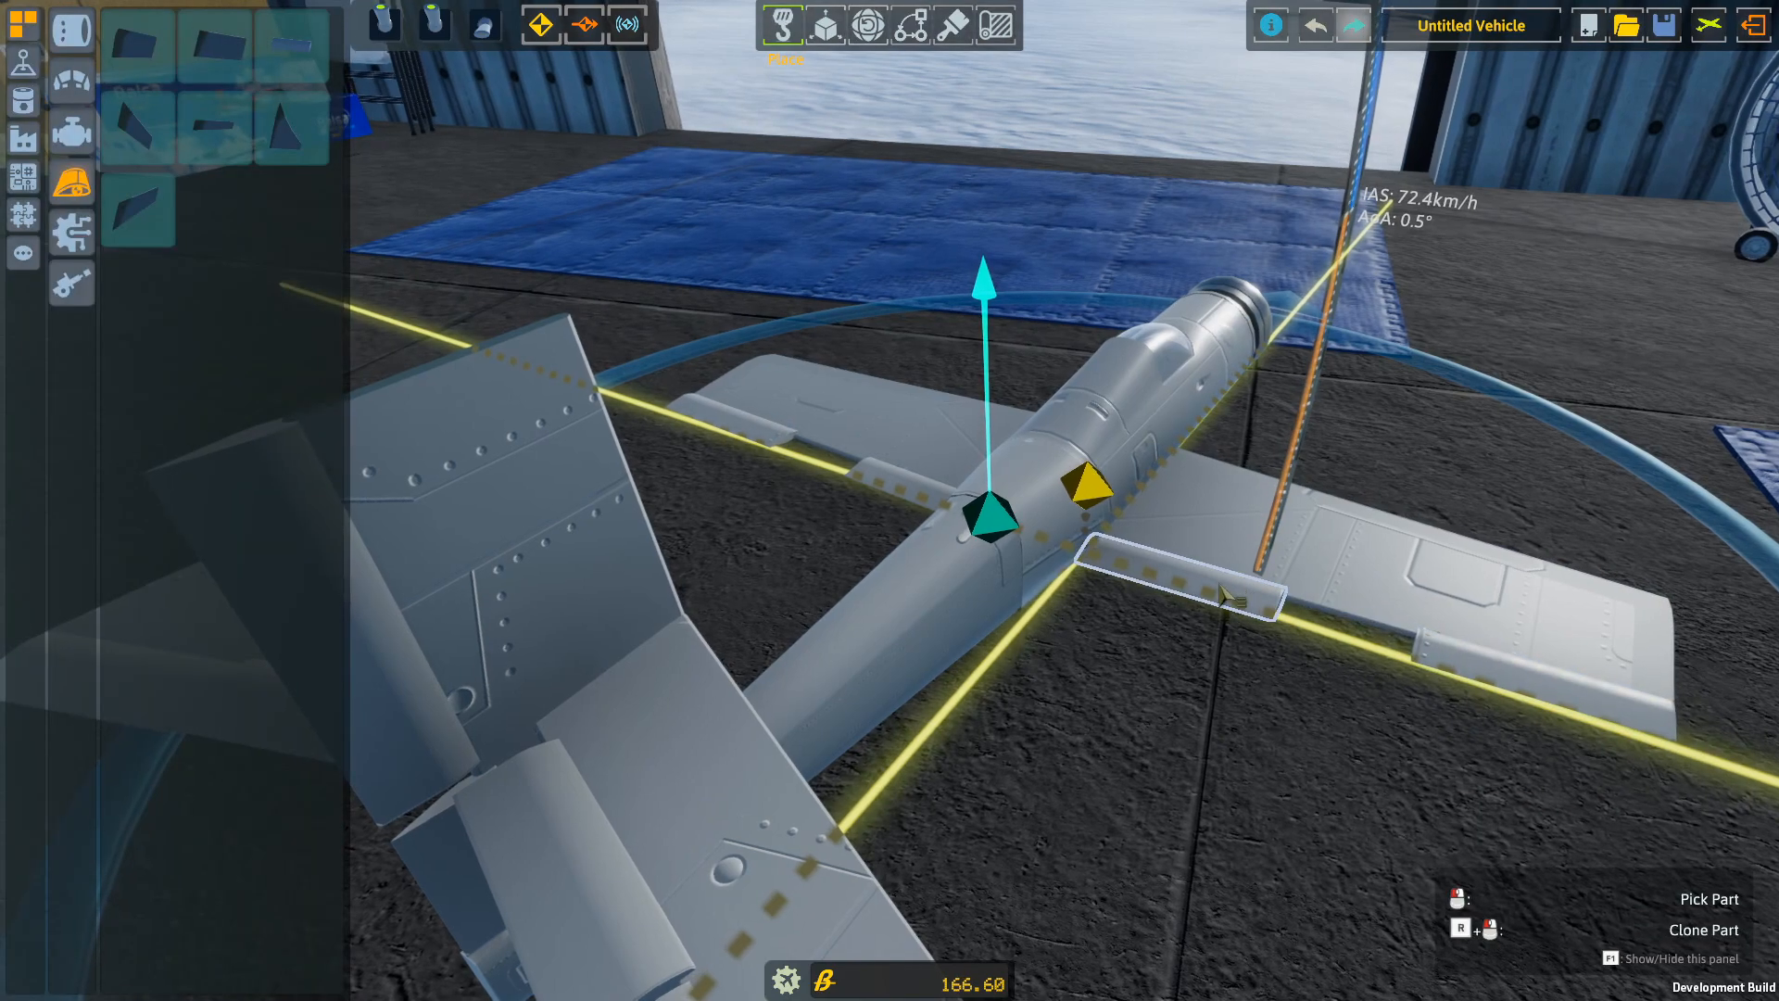
Attach additional control surfaces and bring up the landing gear parts category.
click(983, 533)
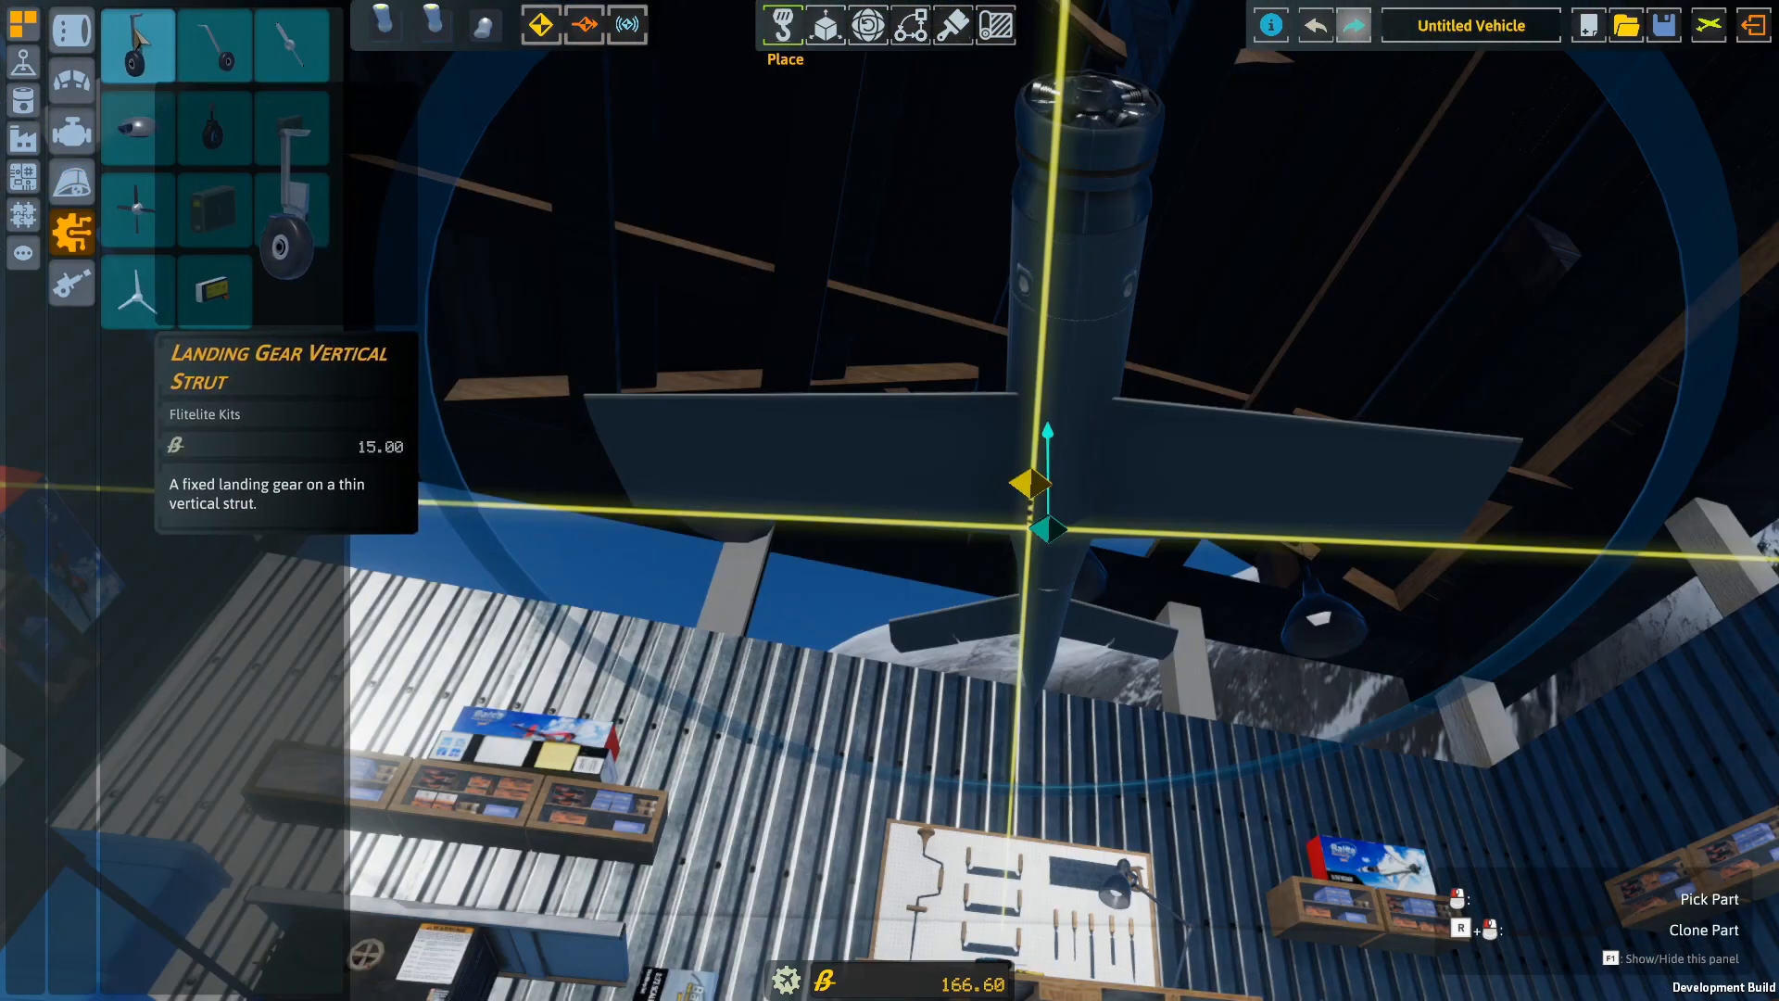
click(293, 210)
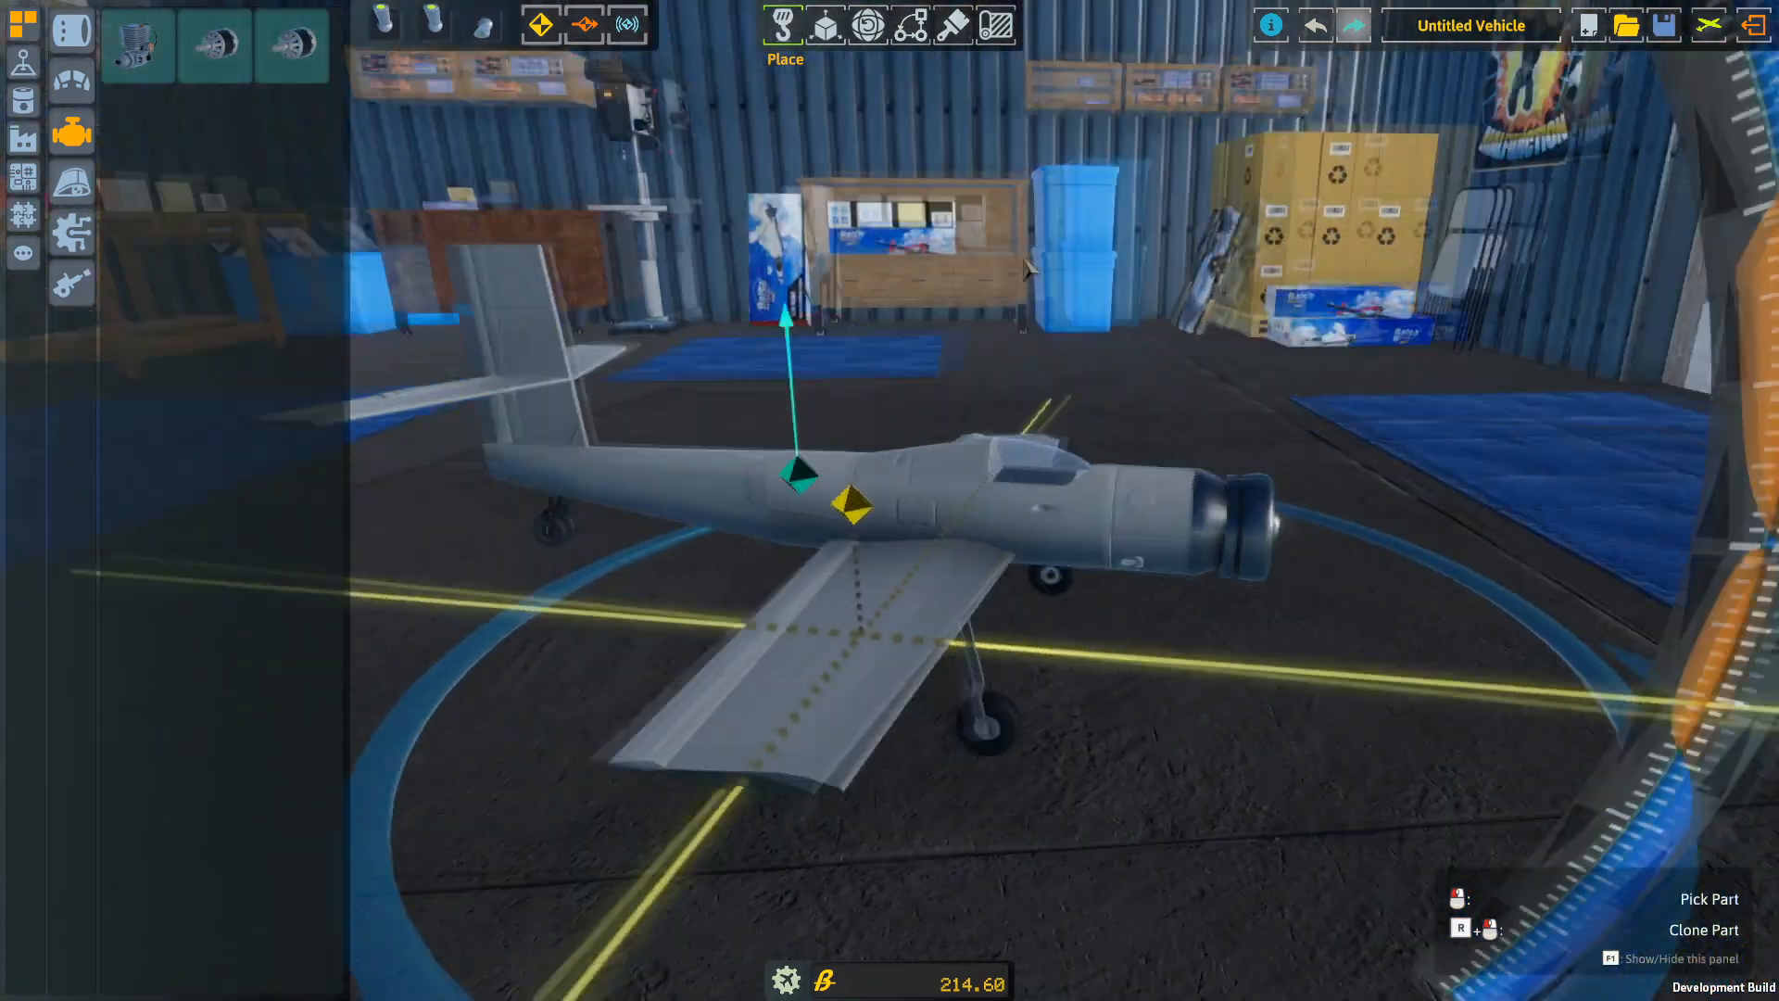
mouse_move(293, 46)
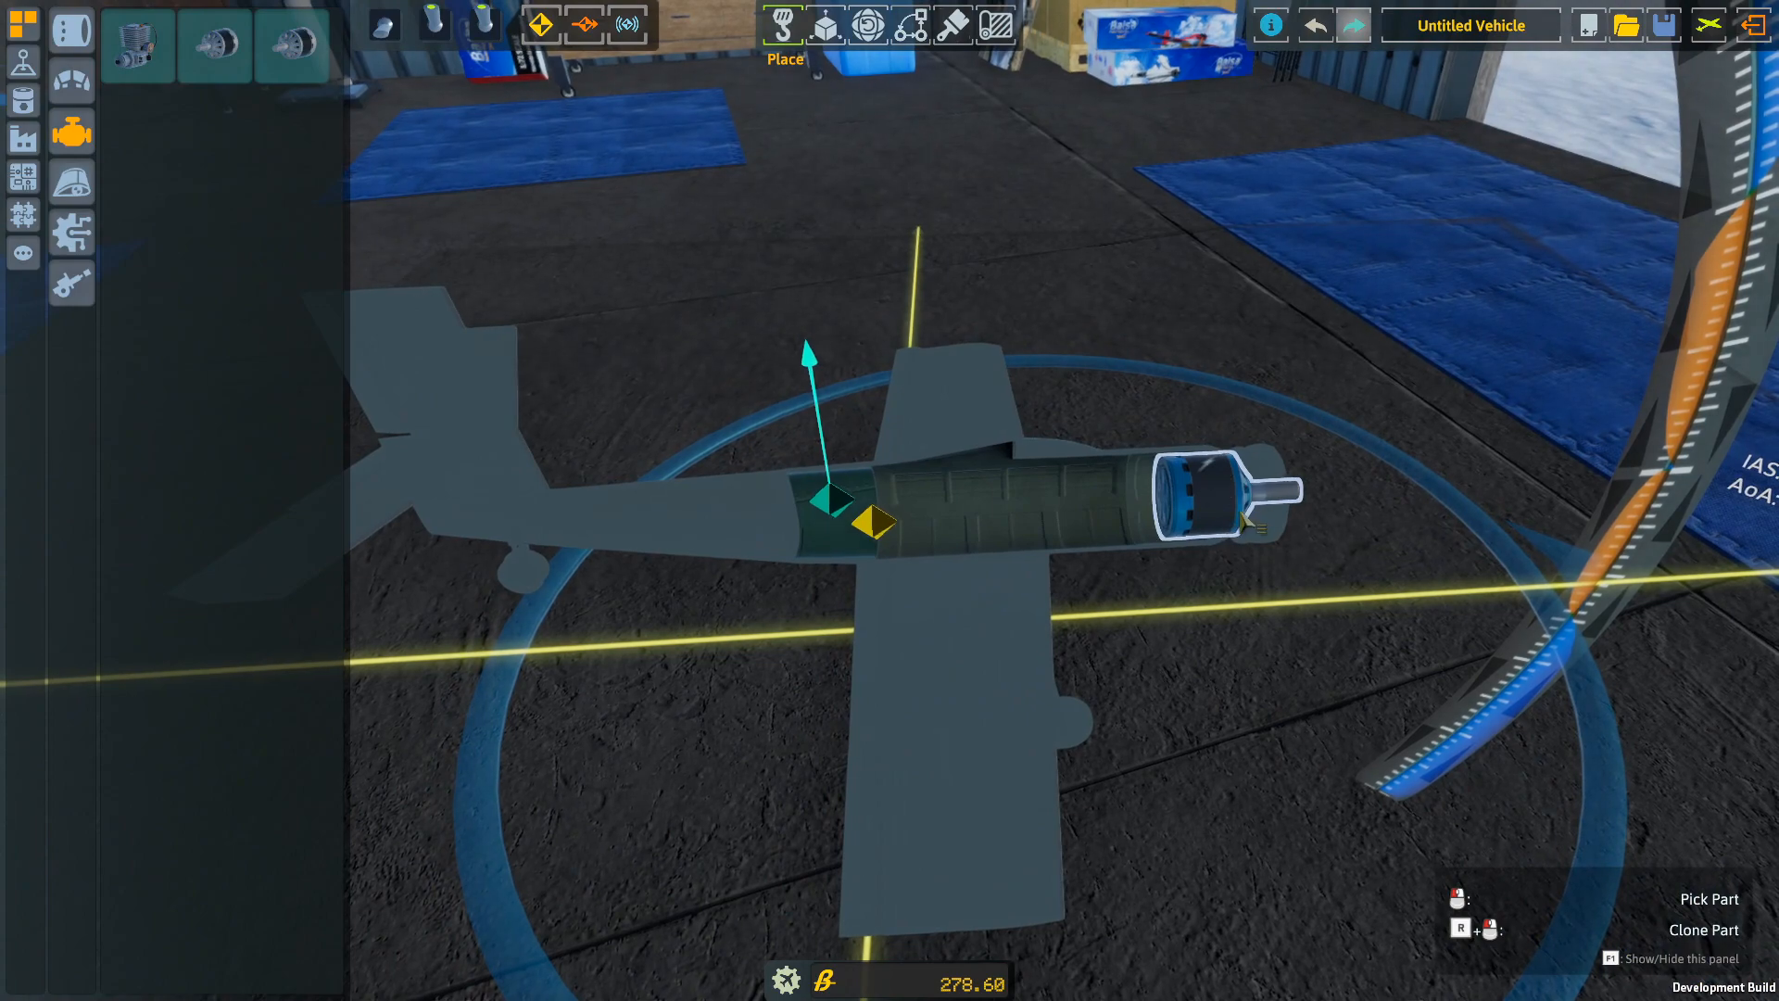
Fit an engine inside the nose section using X-ray view, raising cost to 278.60.
click(825, 24)
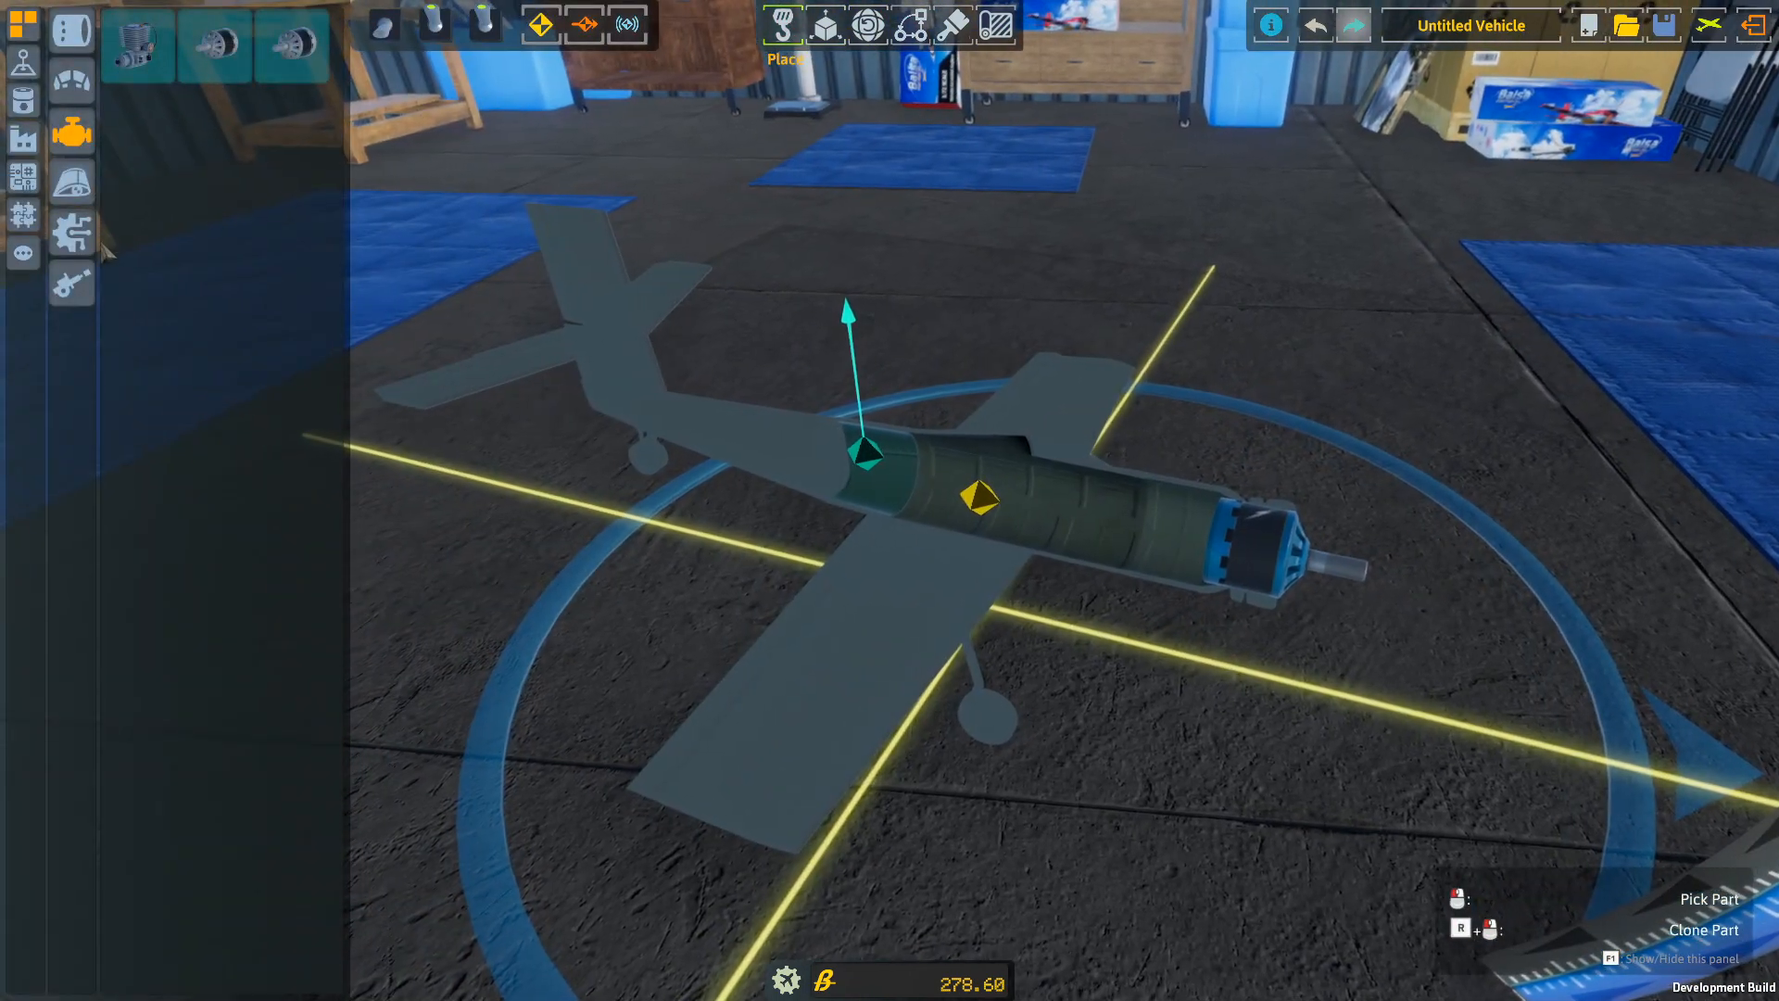
mouse_move(135, 293)
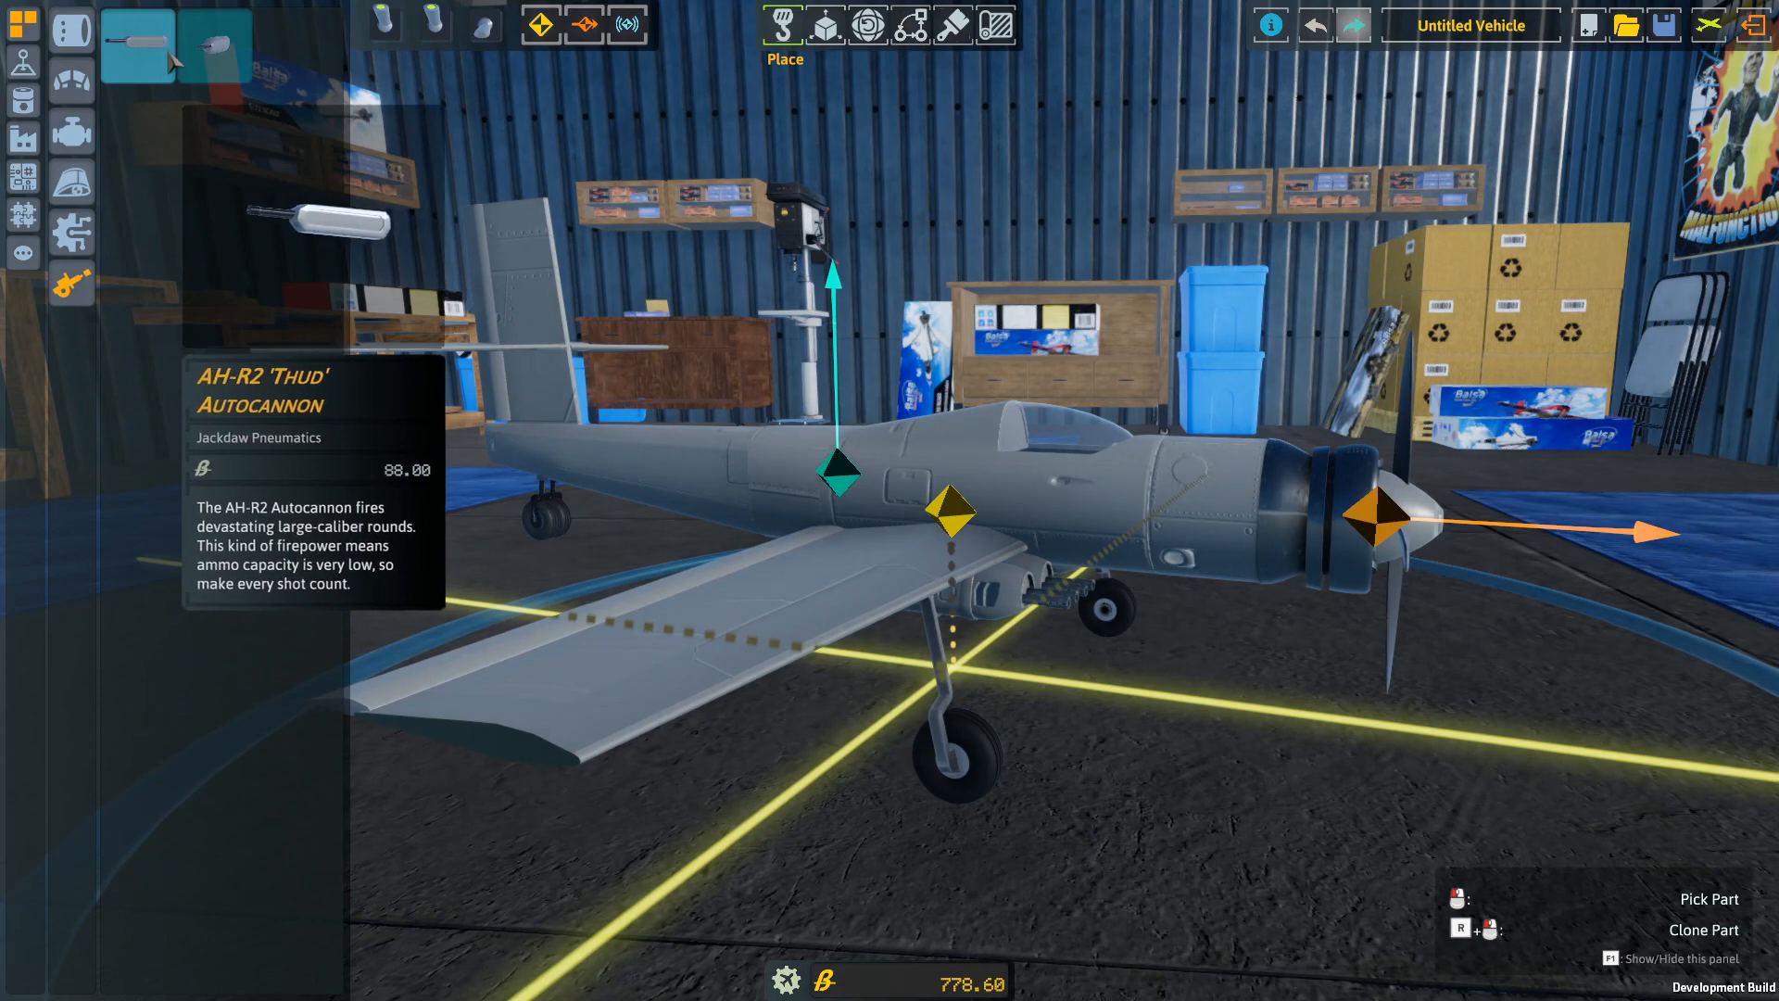
Arm the plane with the AH-R2 'Thud' Autocannon from the Weapons category.
click(215, 44)
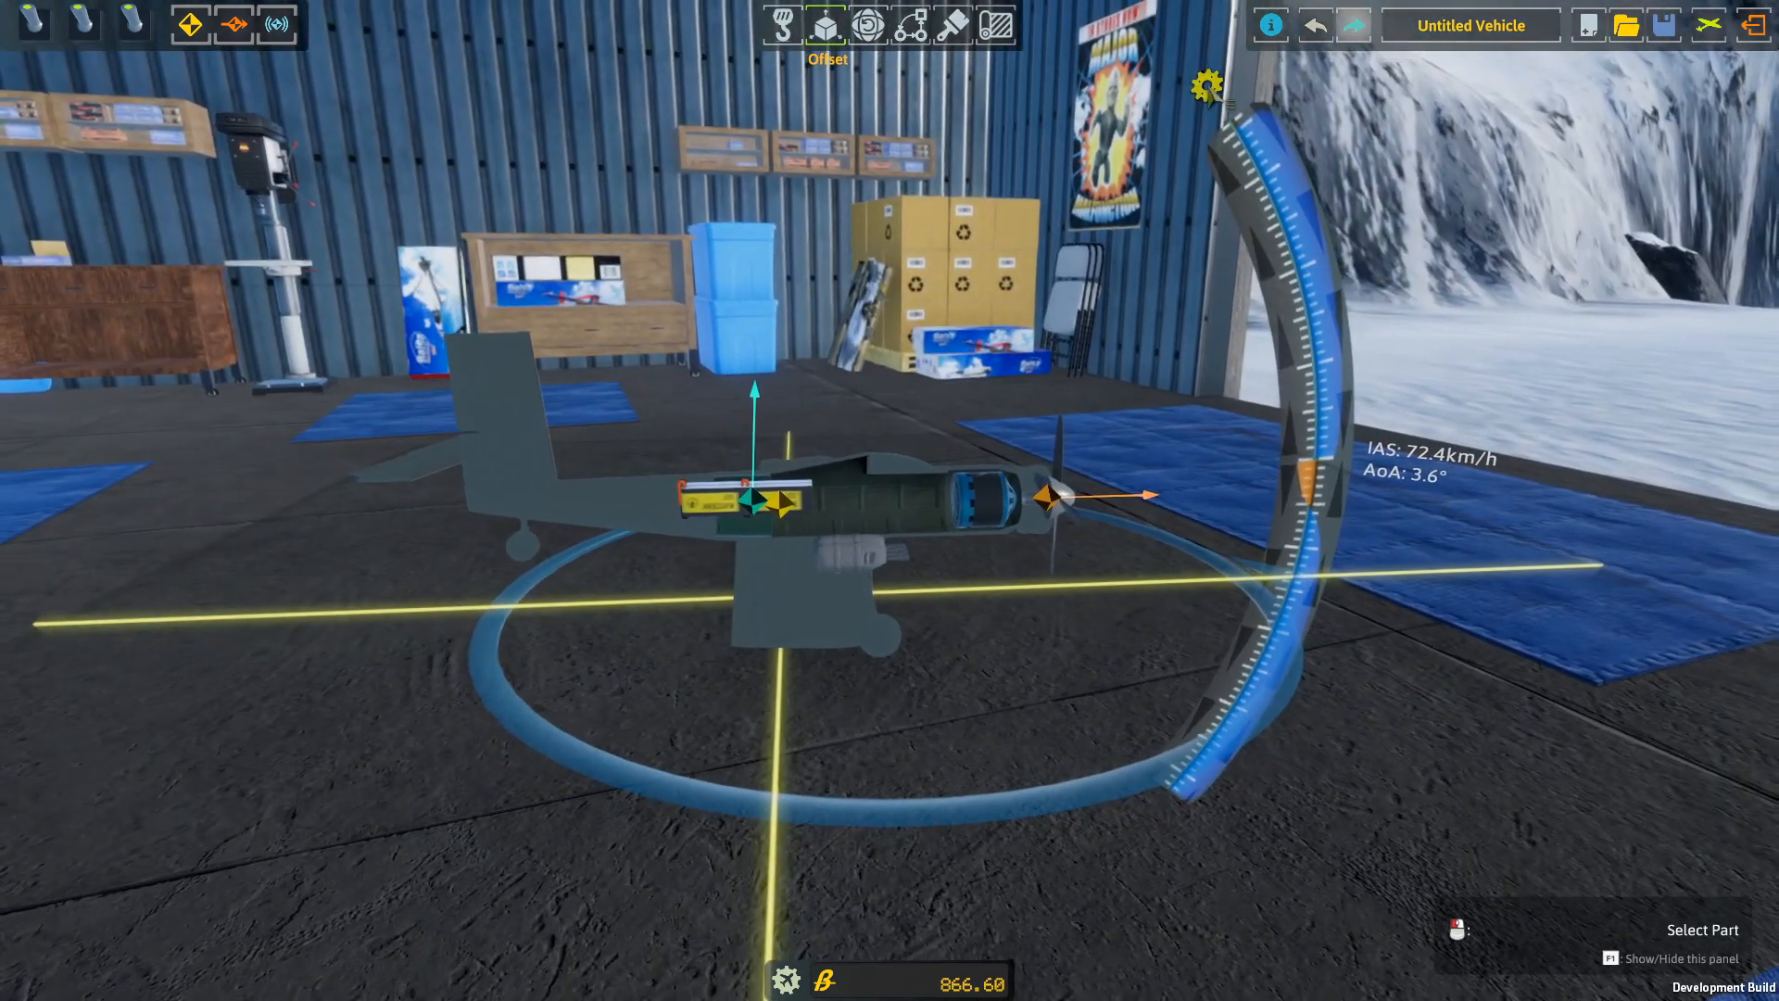
Select a plane part for offset adjustment before launching to the snowy map.
click(1206, 84)
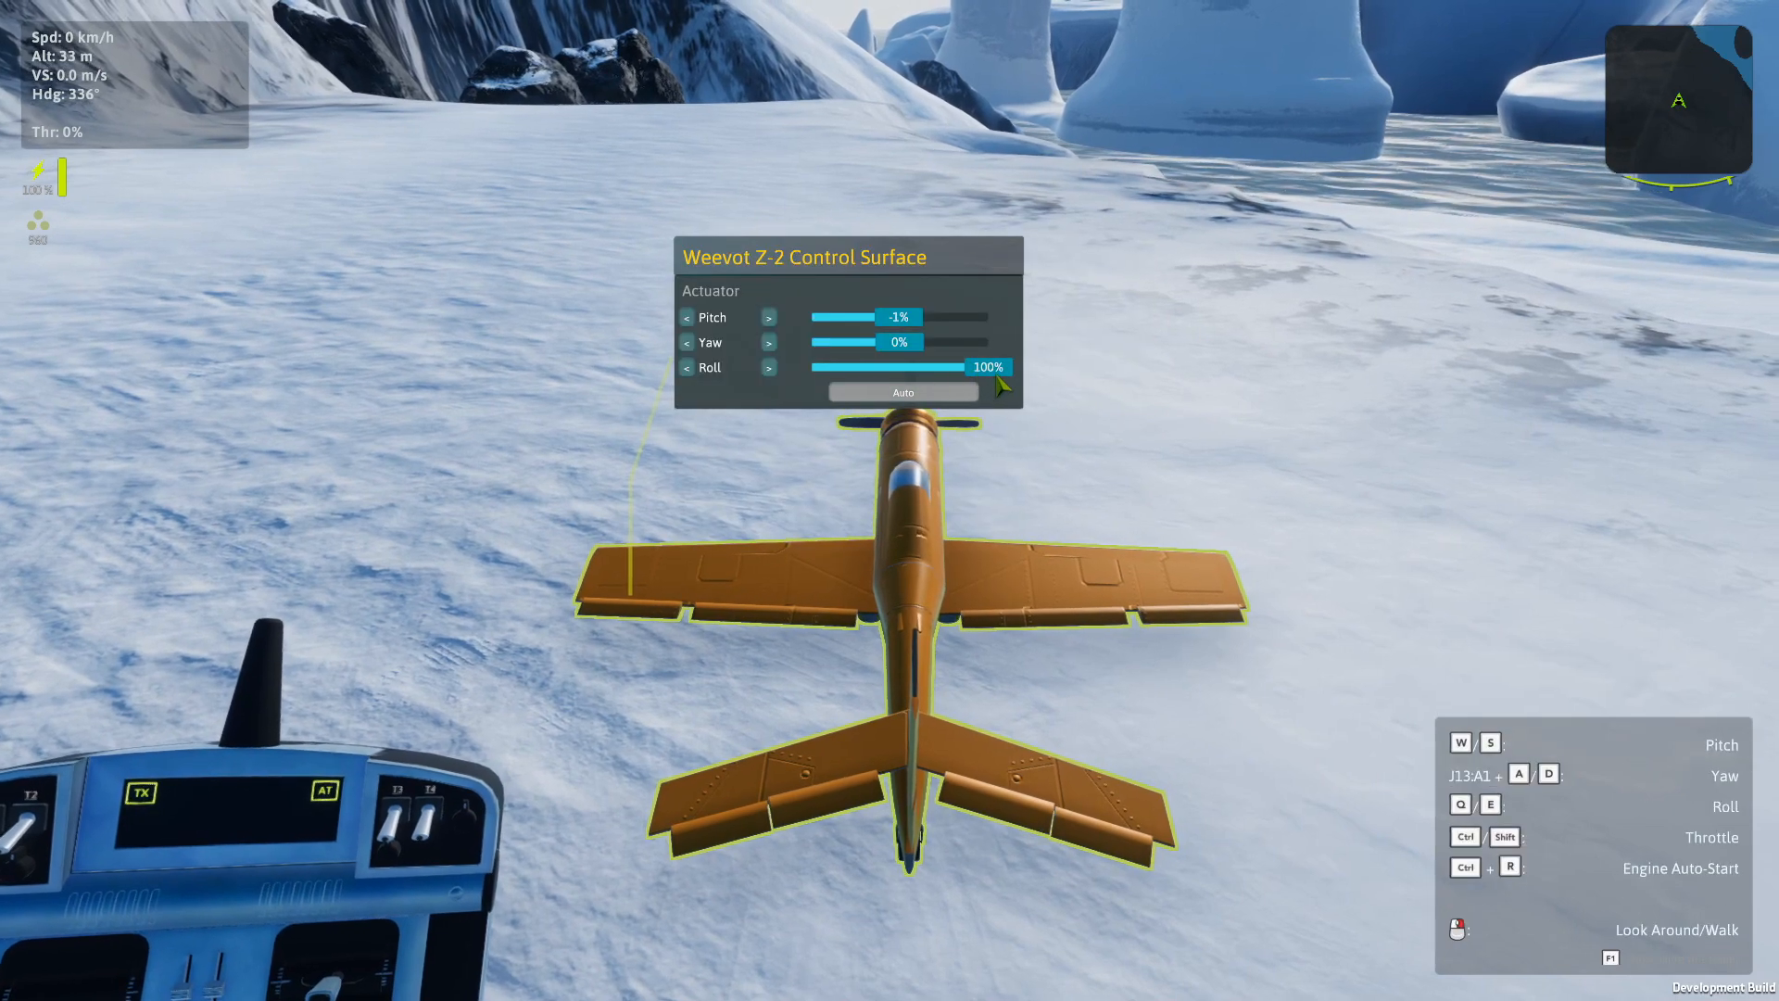
Set the Weevot Z-2 Control Surface roll response to 100%.
click(688, 367)
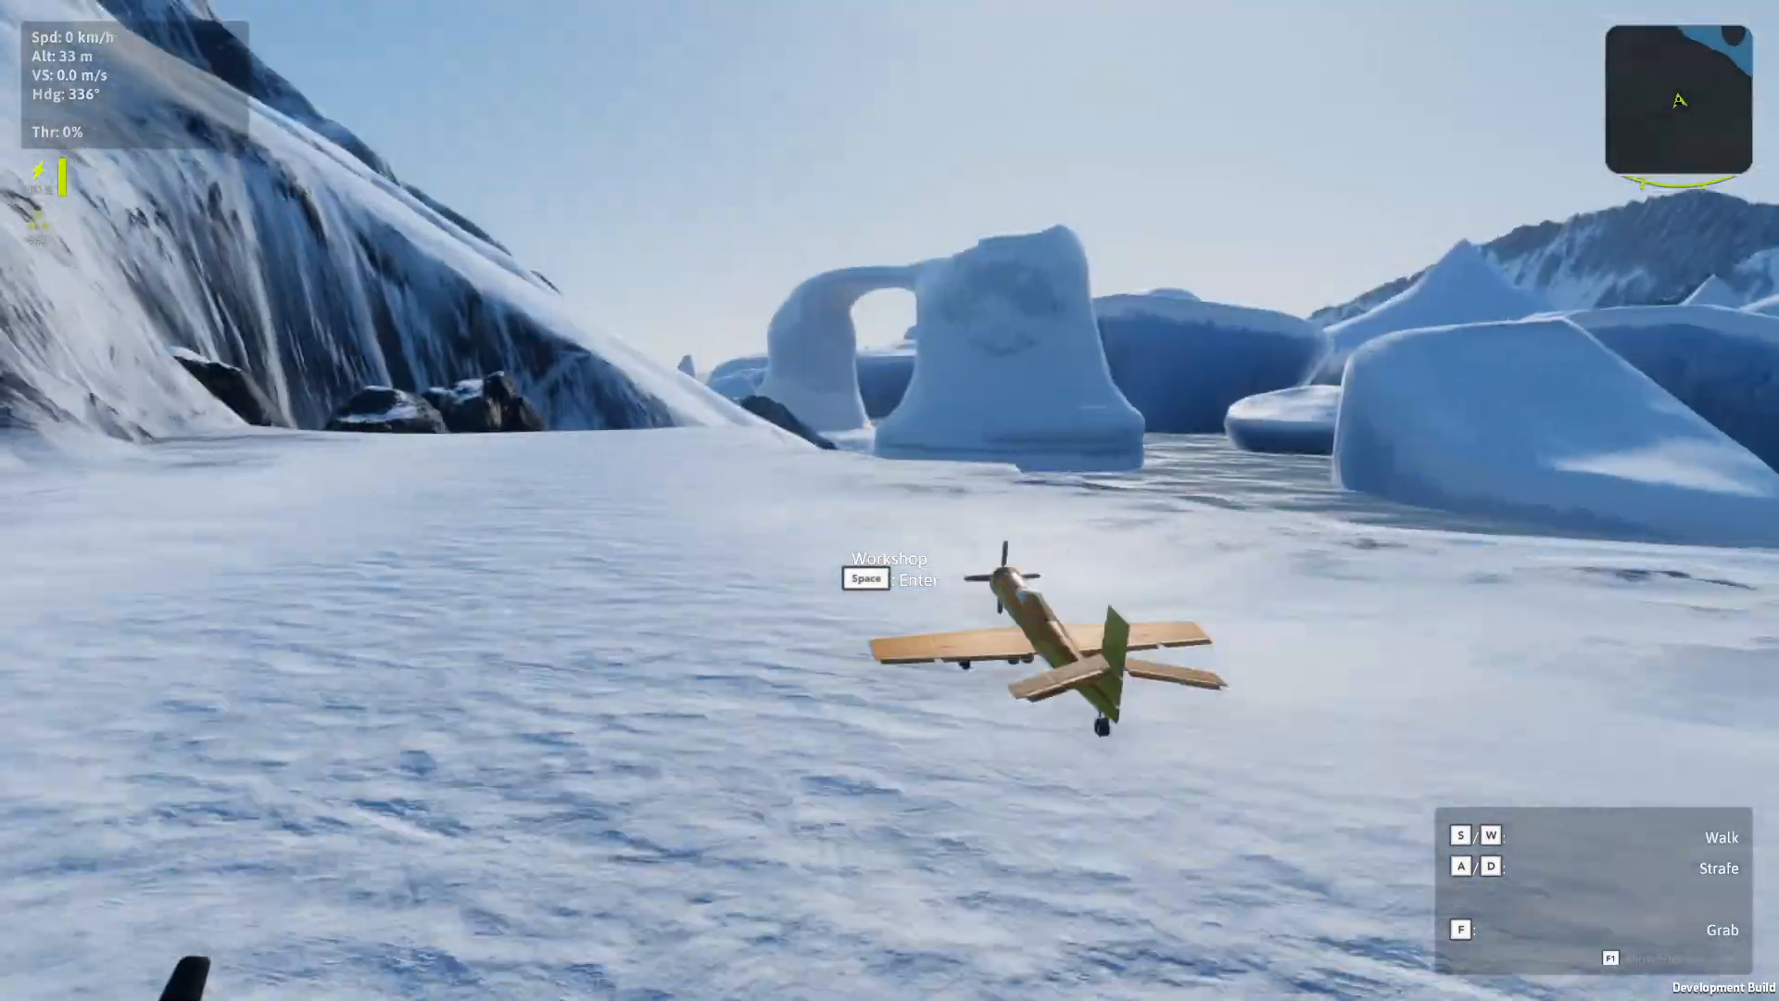
Grab the model plane and carry it across the snowfield.
key(space)
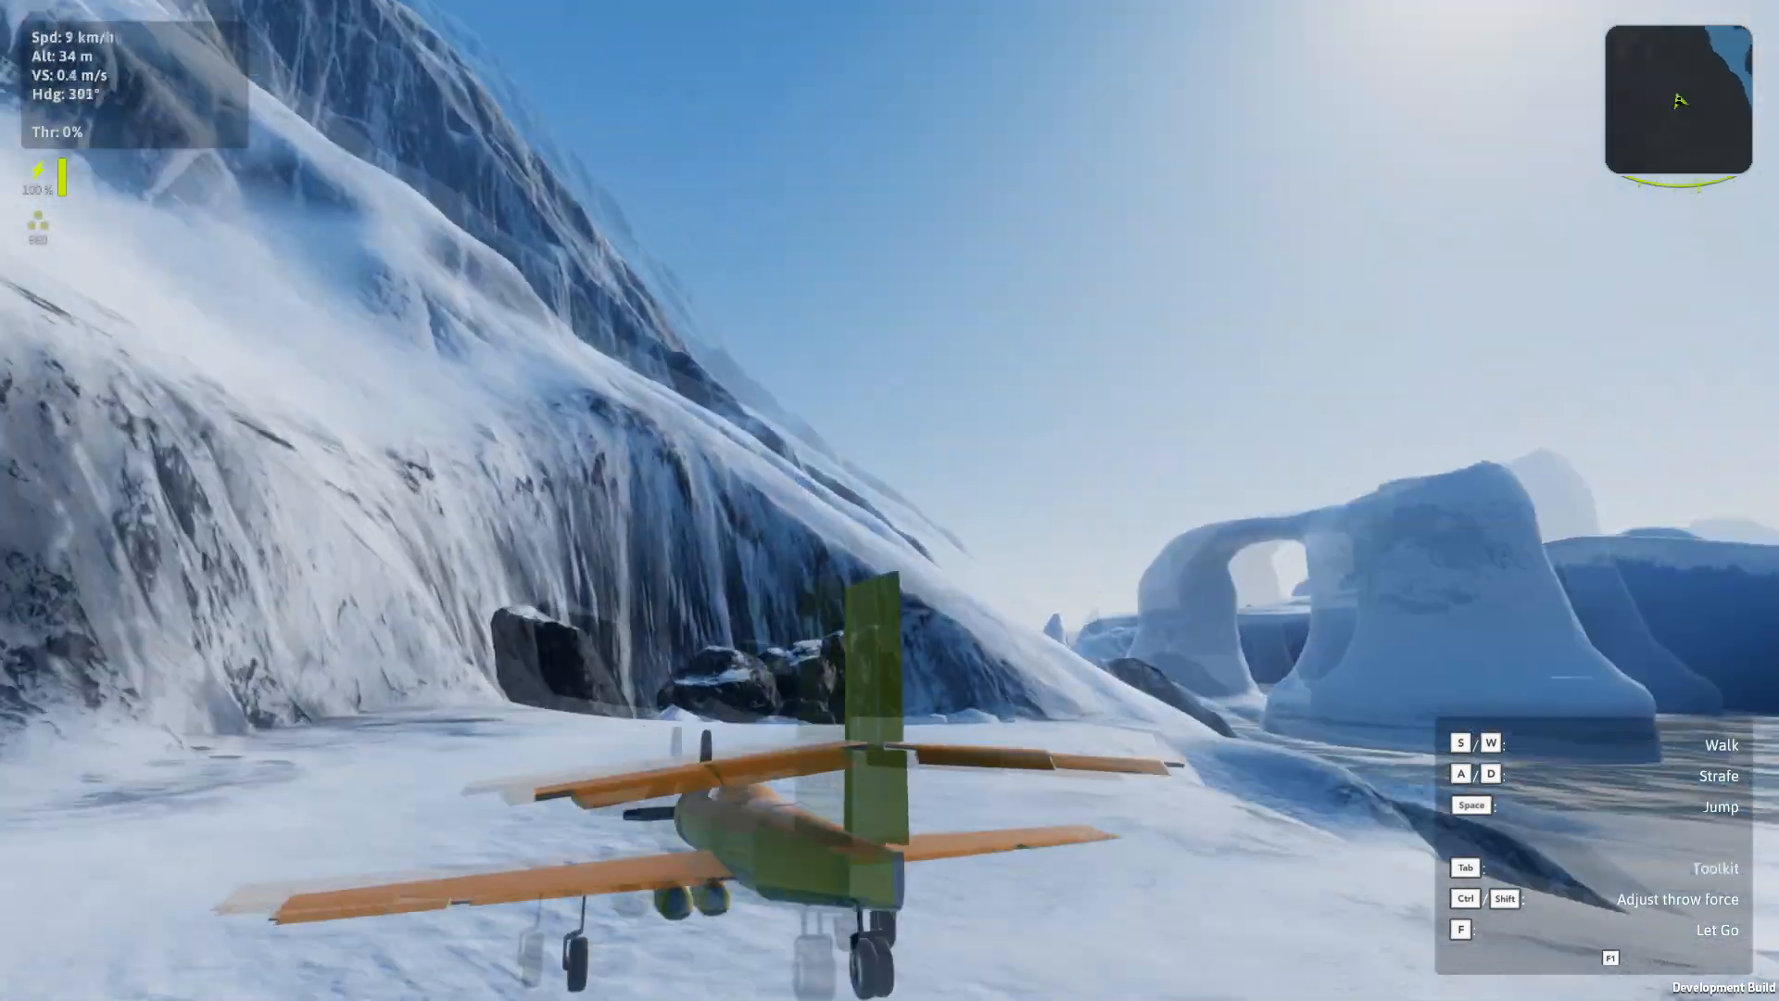
mouse_move(890, 501)
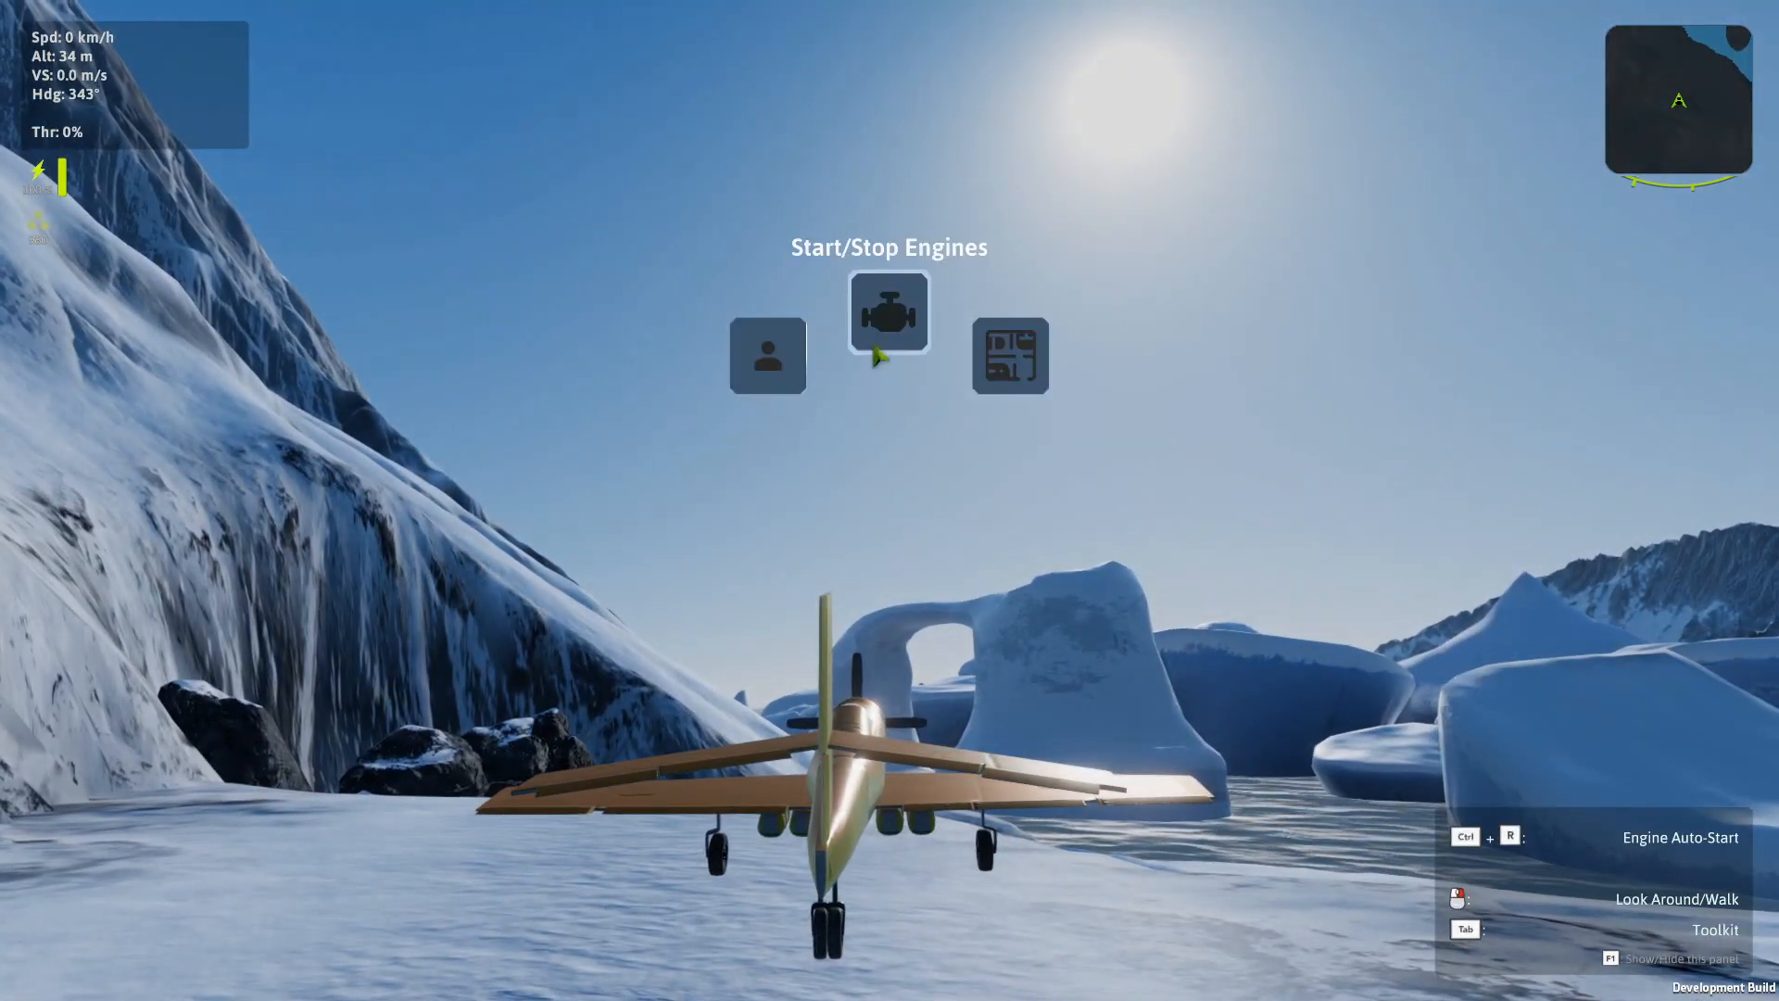
mouse_move(899, 332)
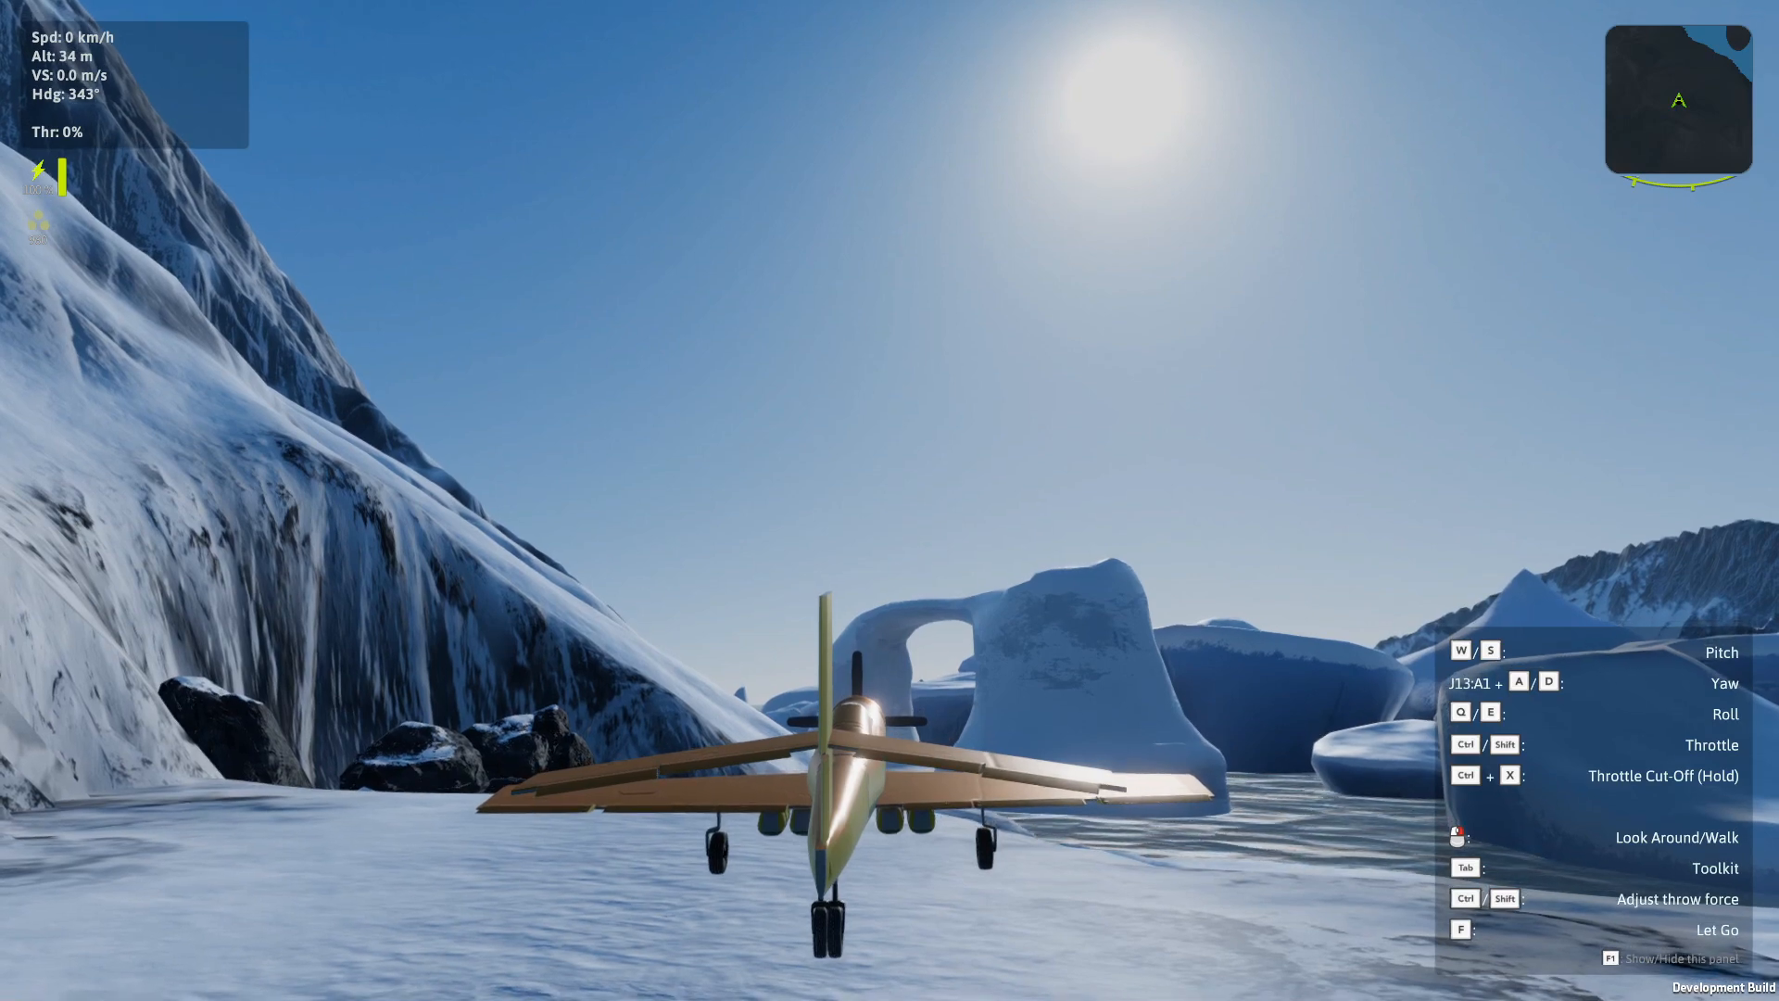
Raise the held plane's throttle to 100%.
key(shift)
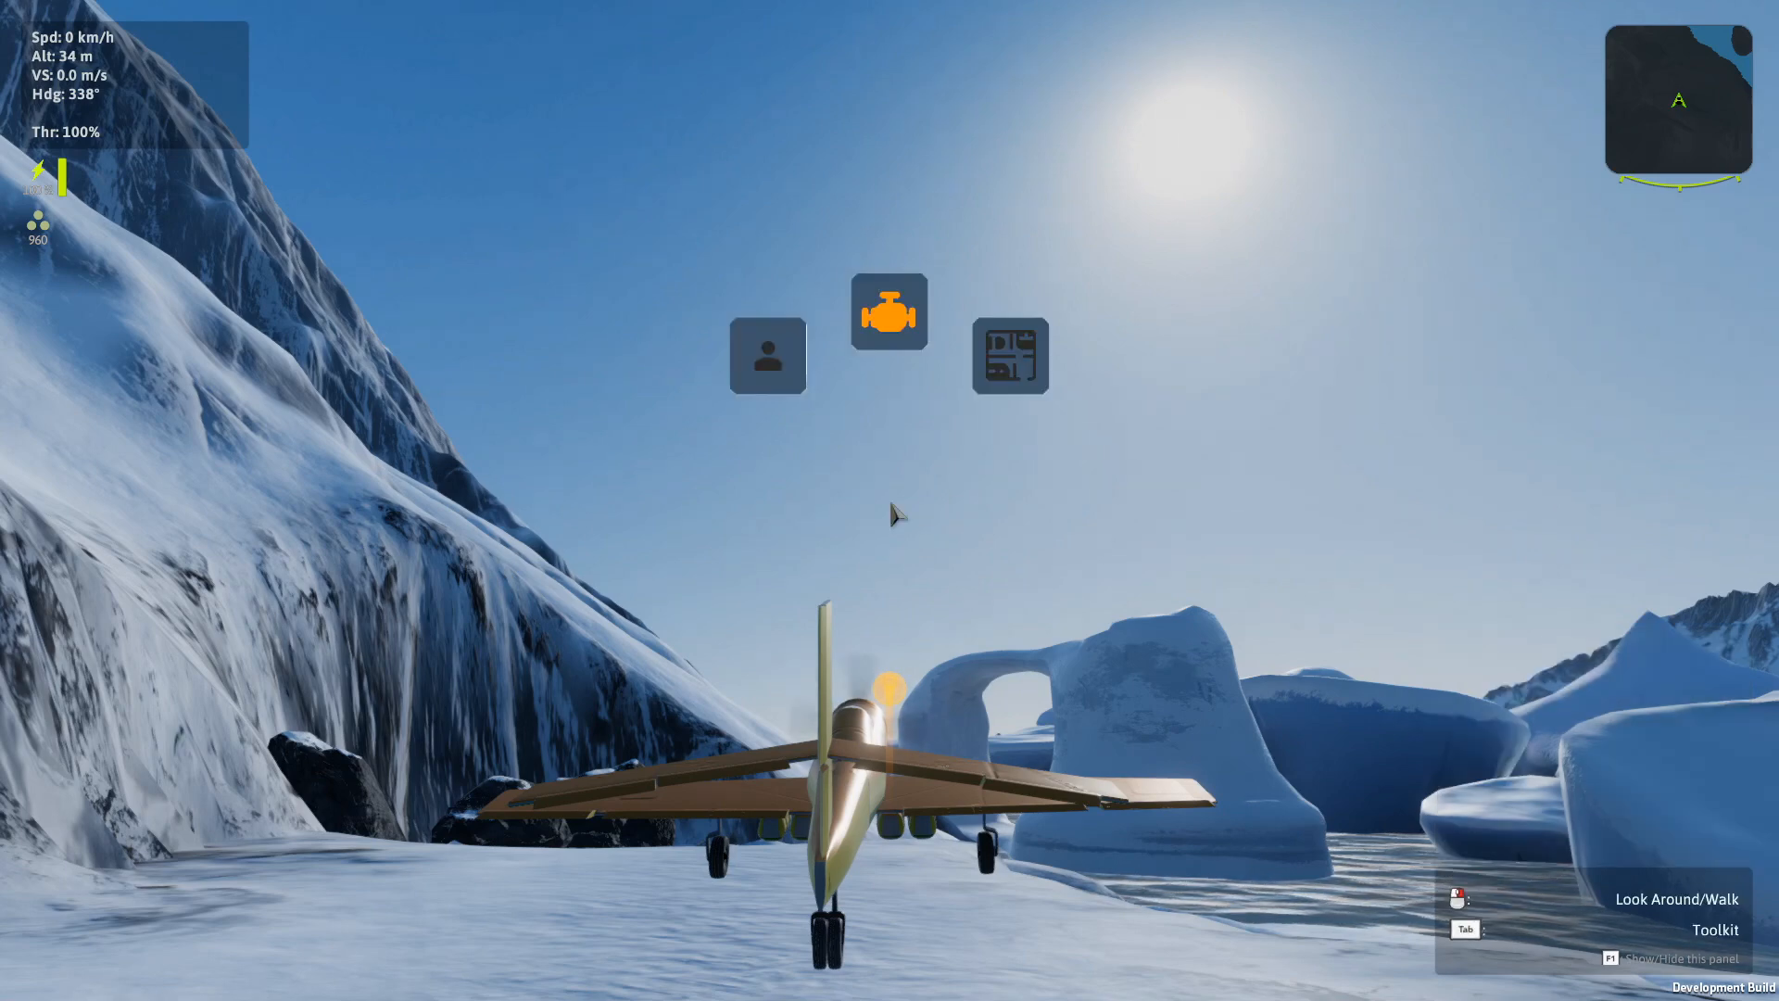
mouse_move(888, 317)
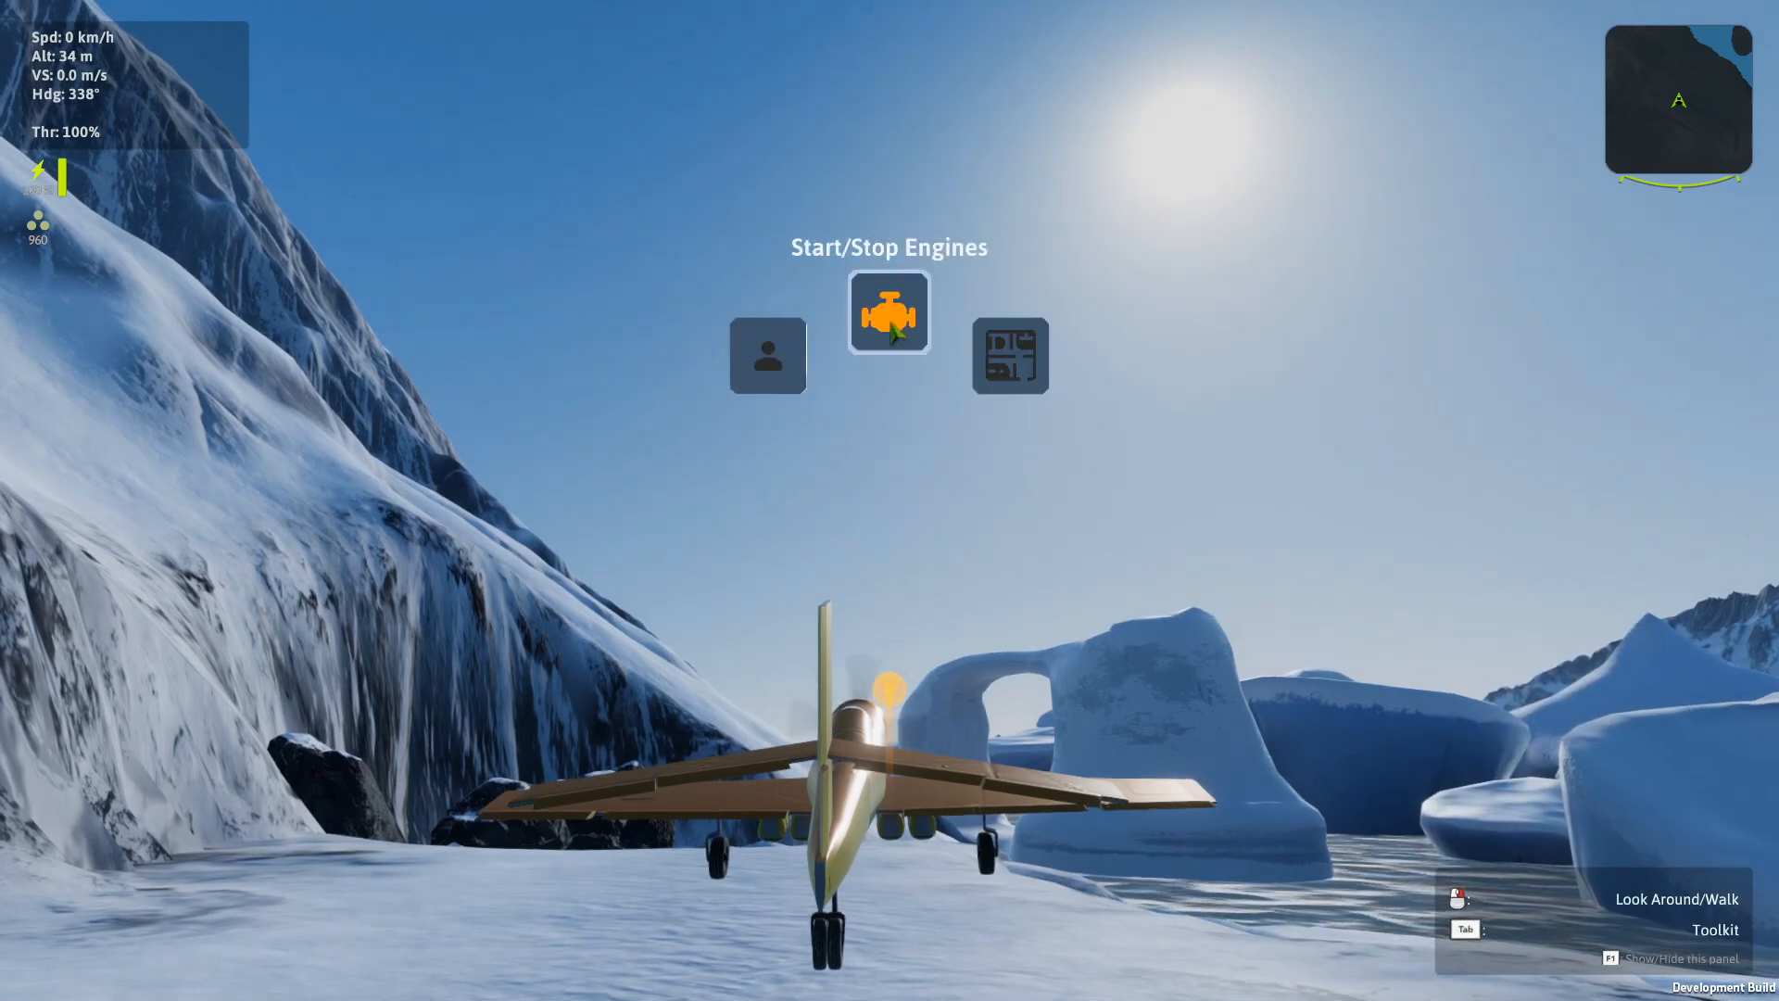
mouse_move(888, 311)
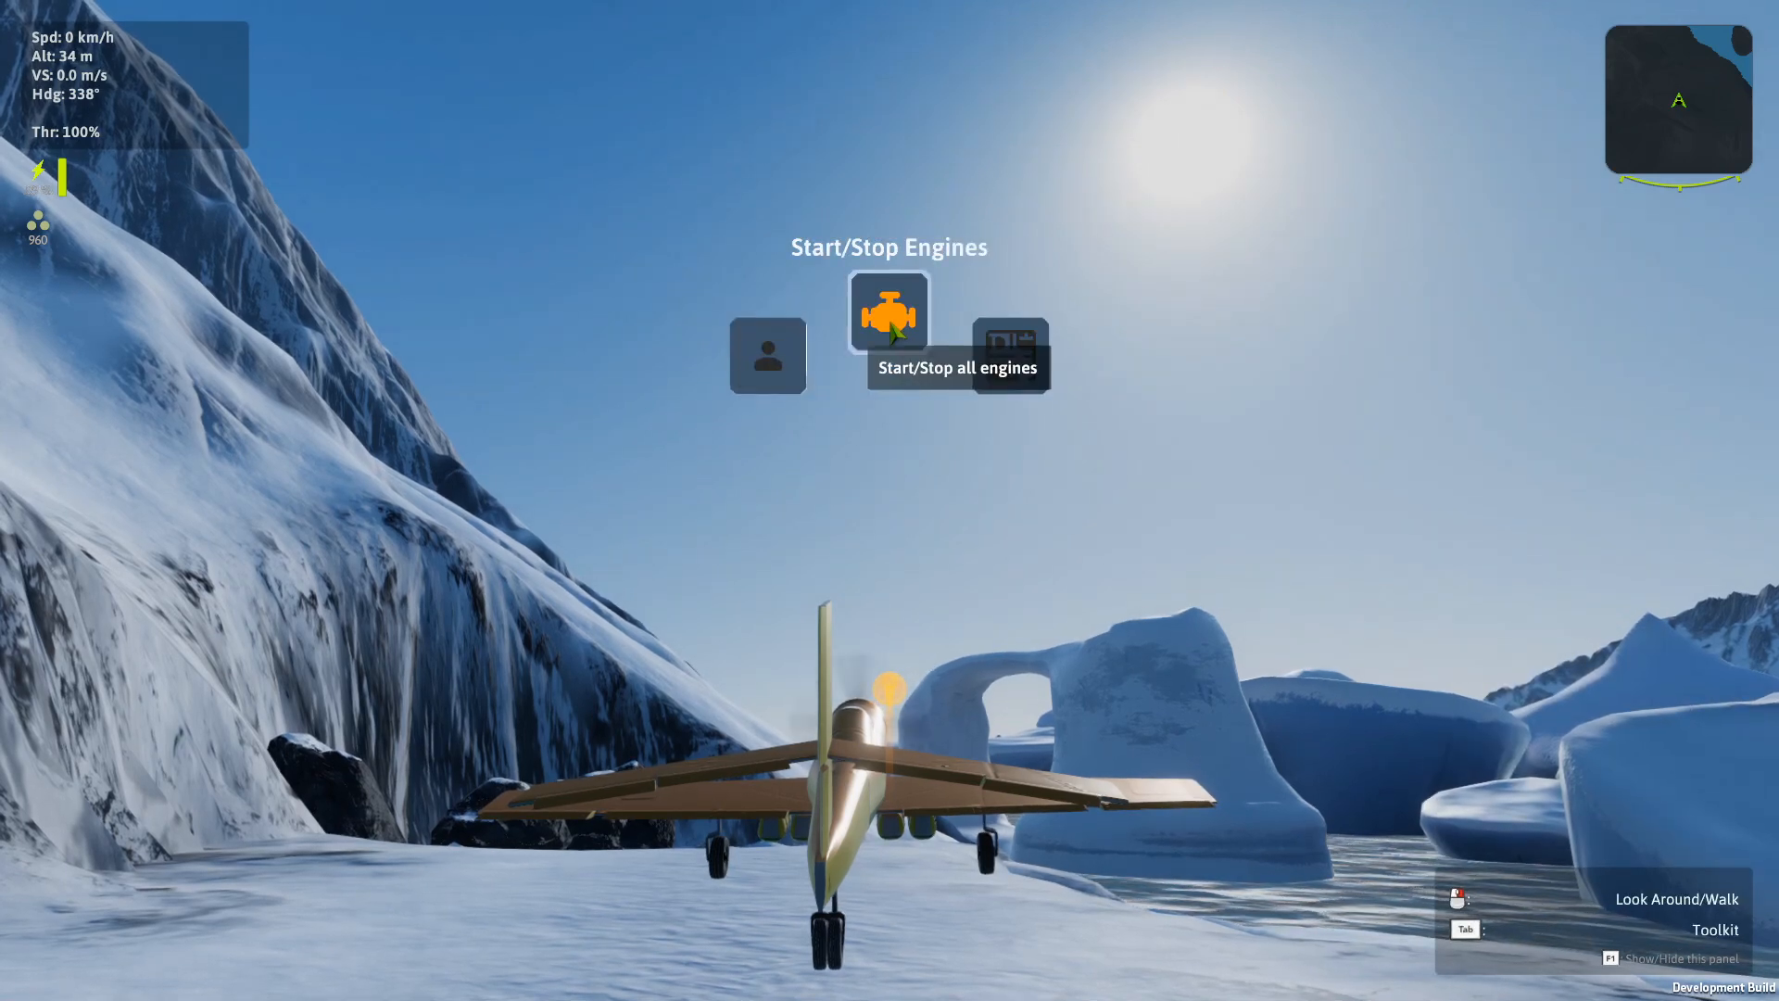
mouse_move(908, 402)
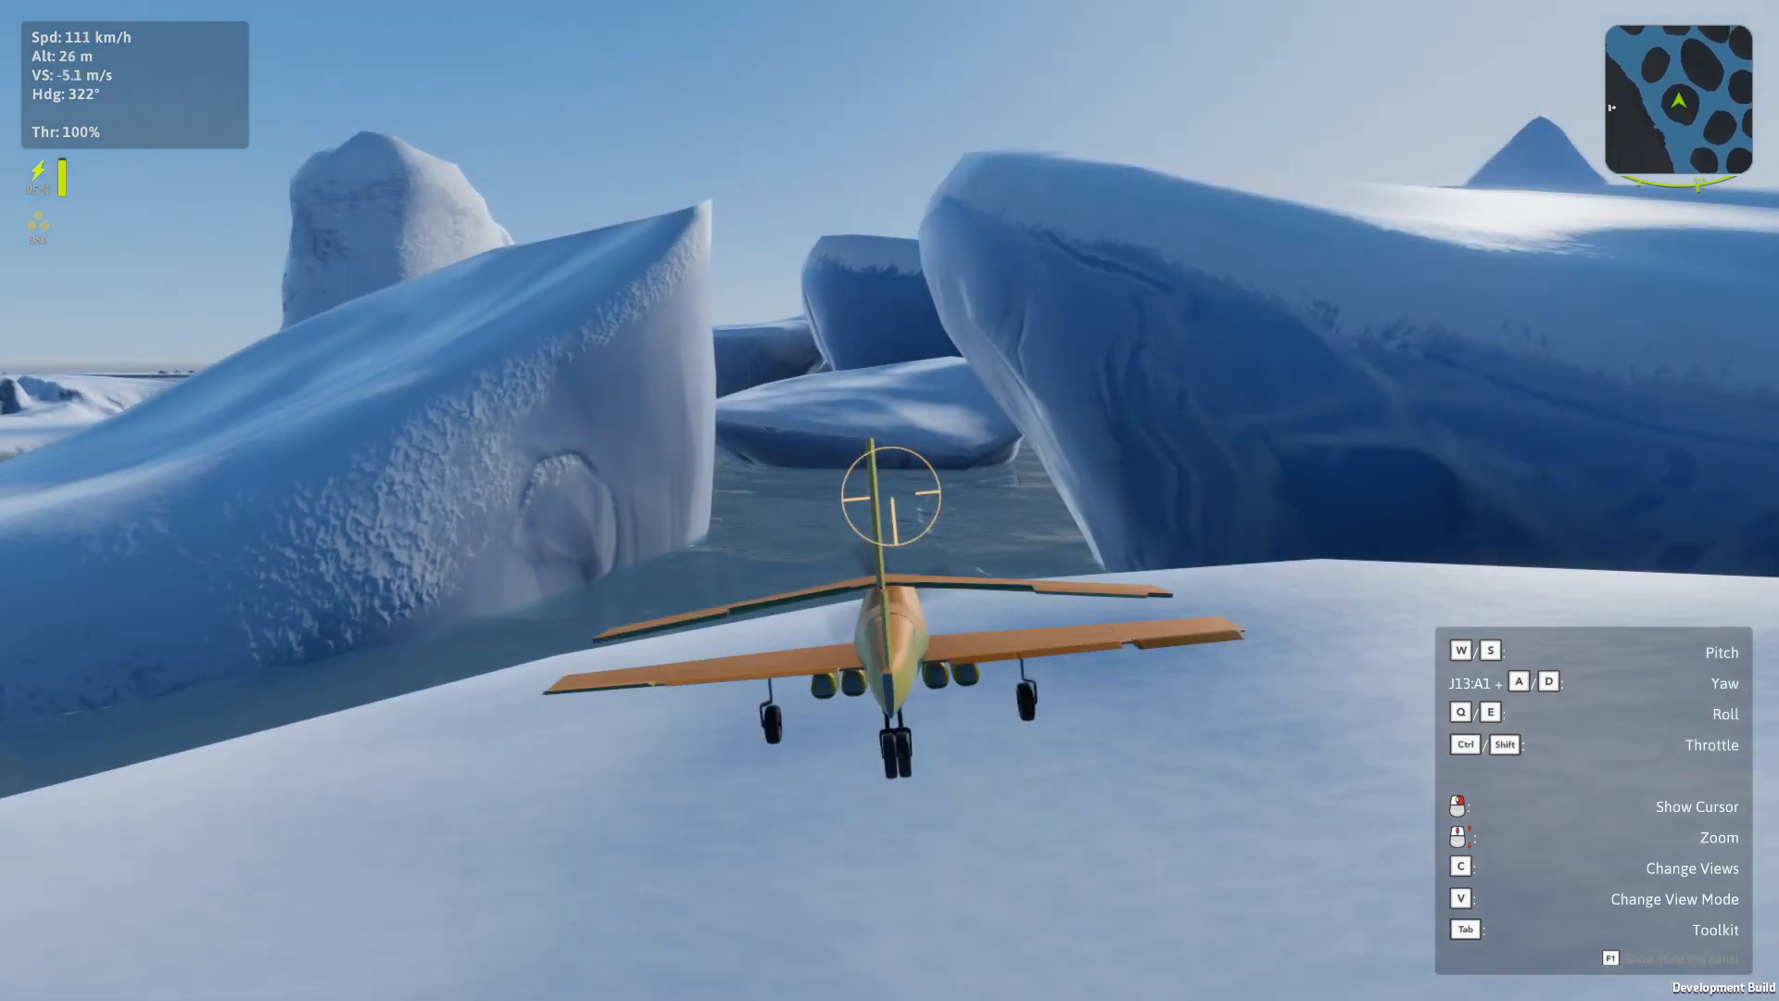
Steer the plane over the icebergs until it crashes, then bring up Options.
key(c)
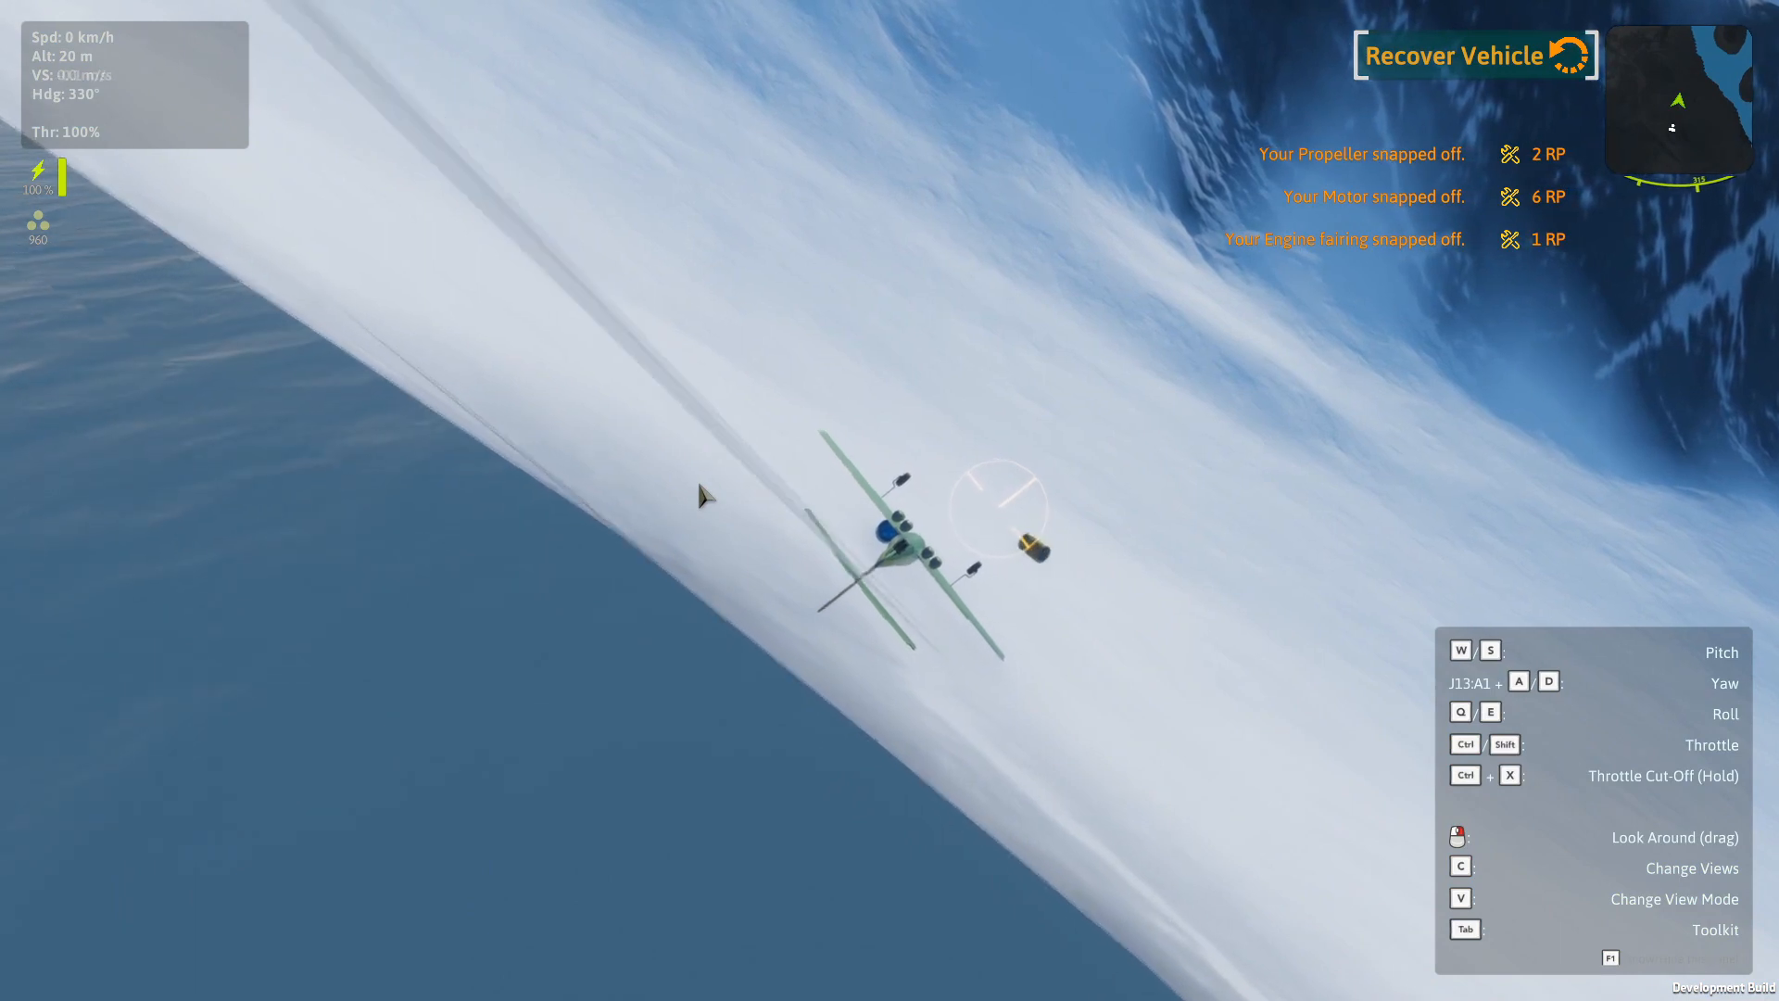
key(Escape)
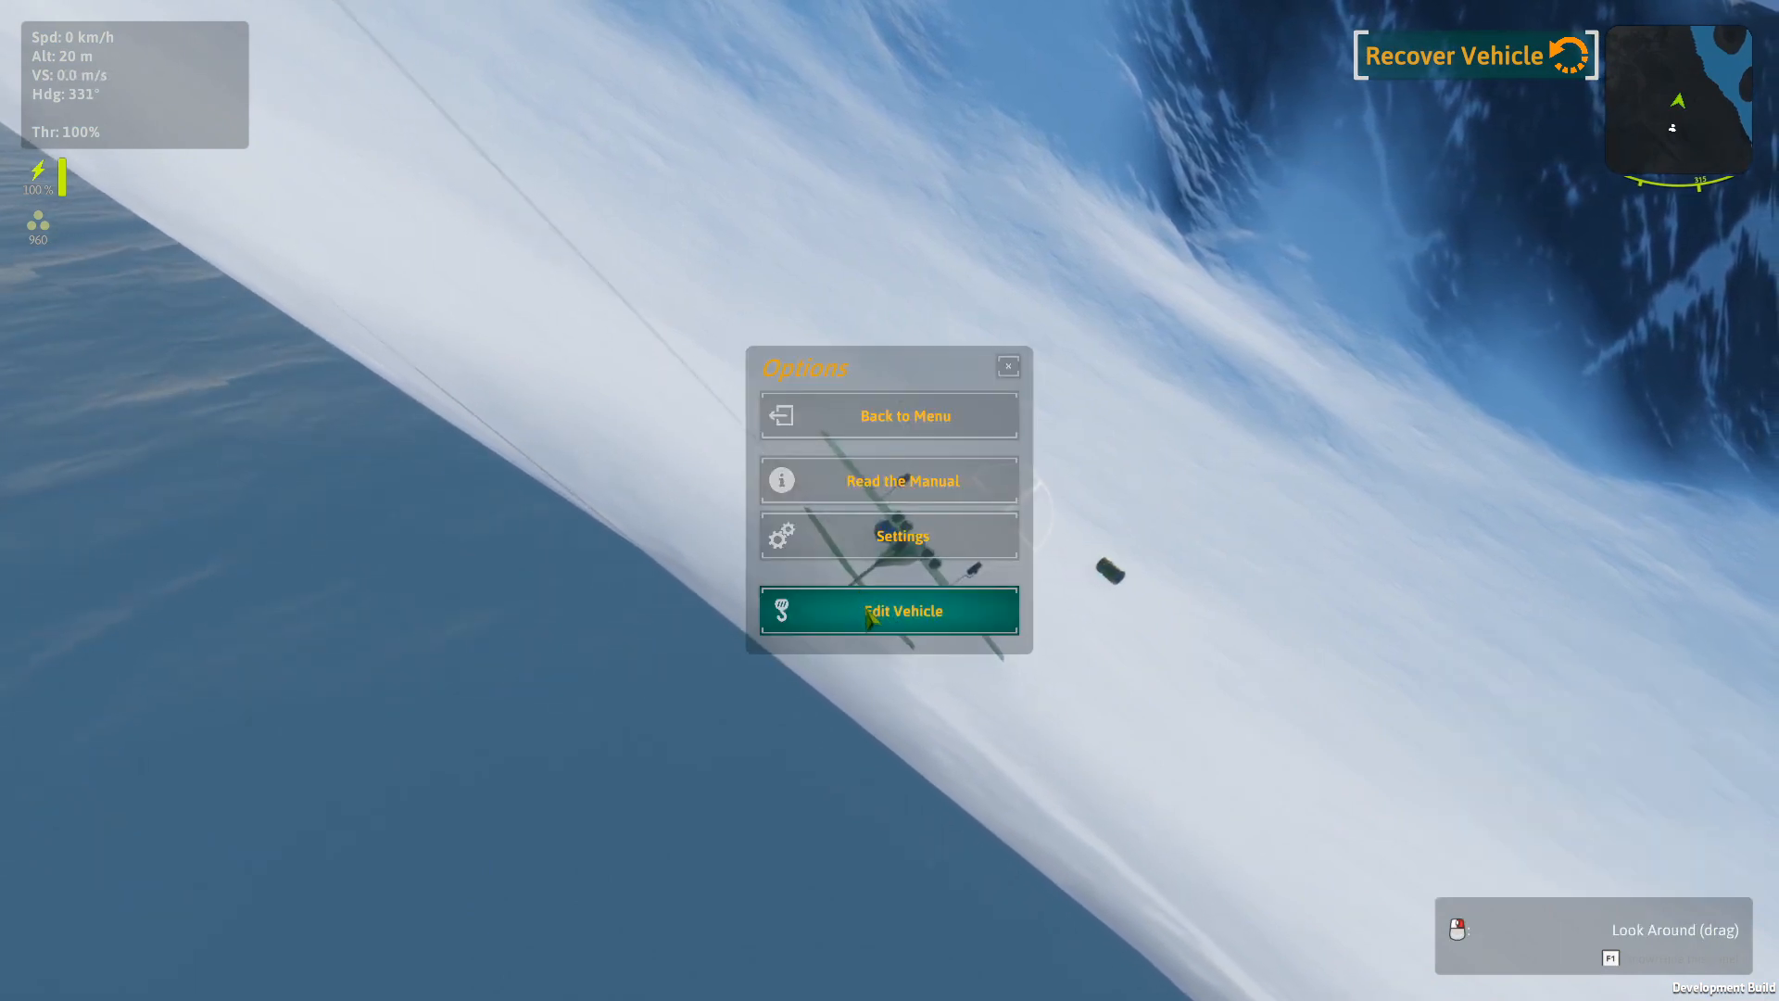